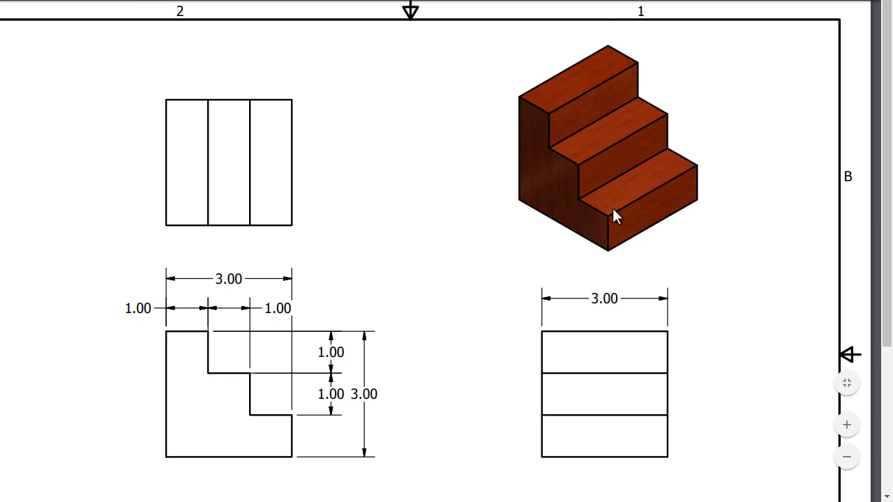
{"action": "mouse_move", "coordinate": [597, 138]}
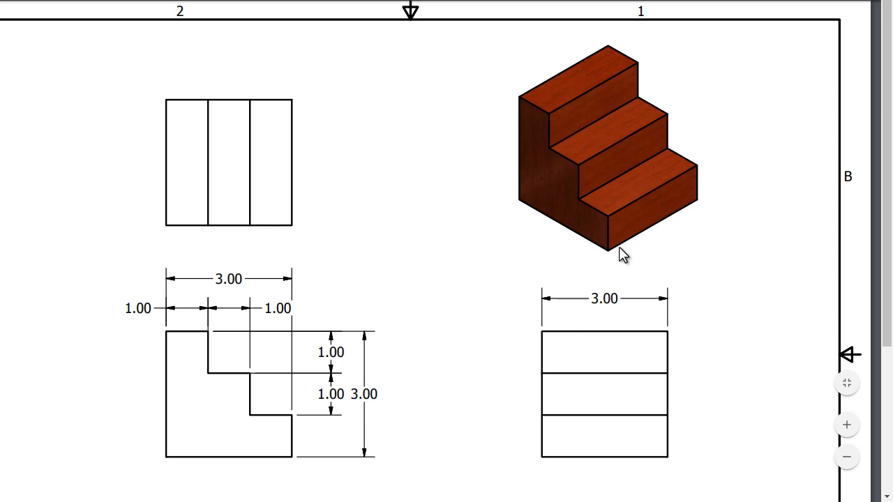
{"action": "mouse_move", "coordinate": [586, 268]}
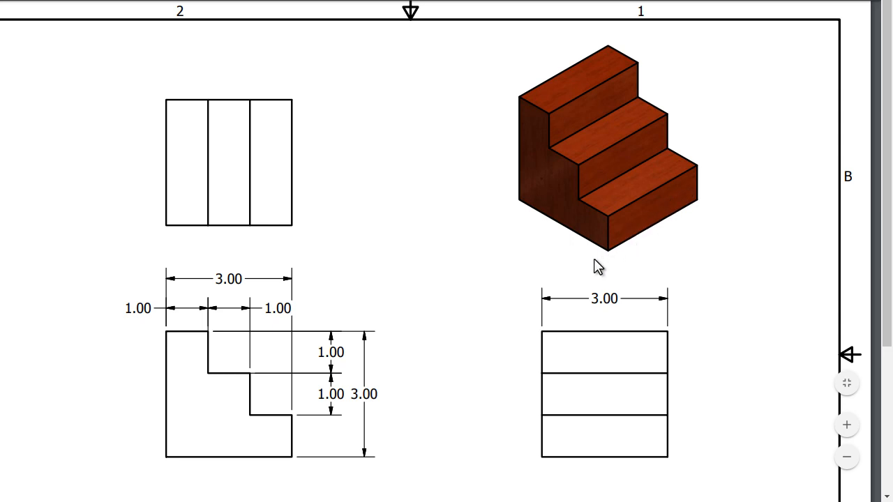
{"action": "mouse_move", "coordinate": [619, 223]}
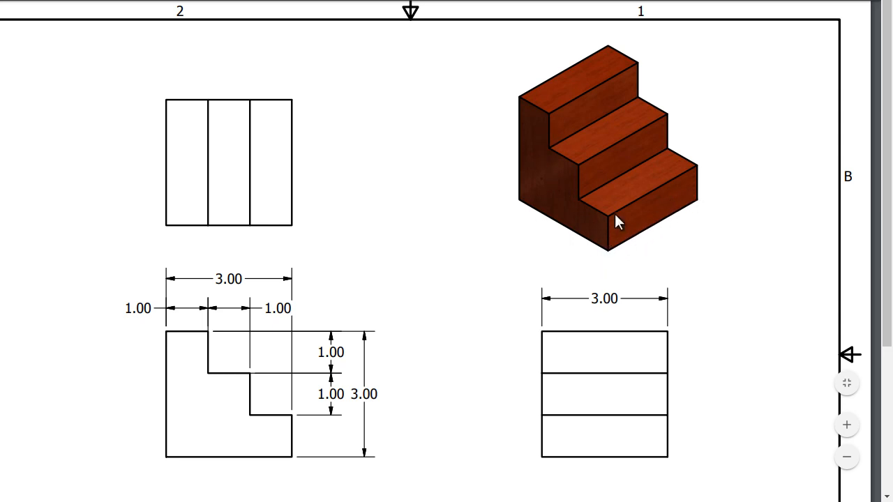
{"action": "mouse_move", "coordinate": [620, 240]}
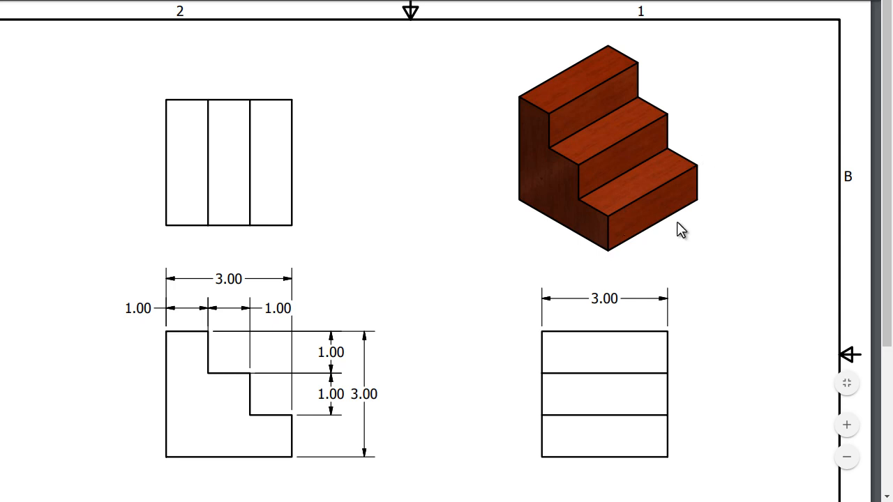
{"action": "mouse_move", "coordinate": [647, 282]}
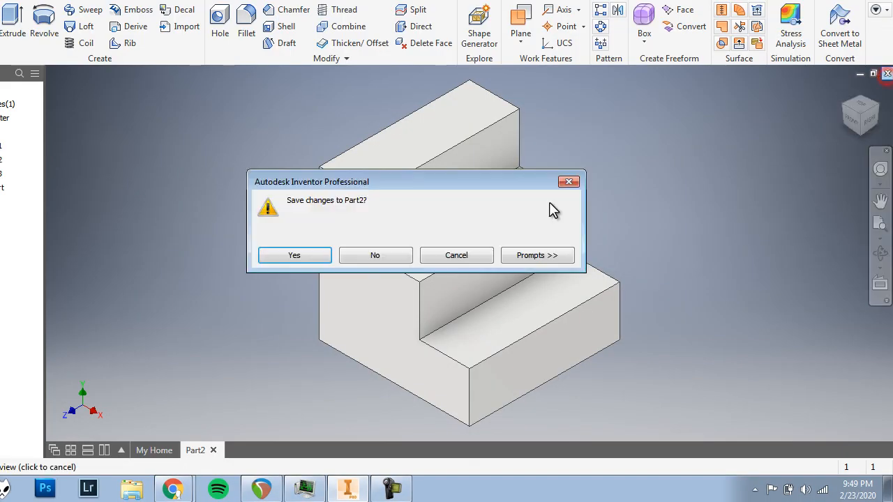
Step: Dismiss the save prompt for Part2 and create a new blank part document
{"action": "left_click", "coordinate": [374, 256]}
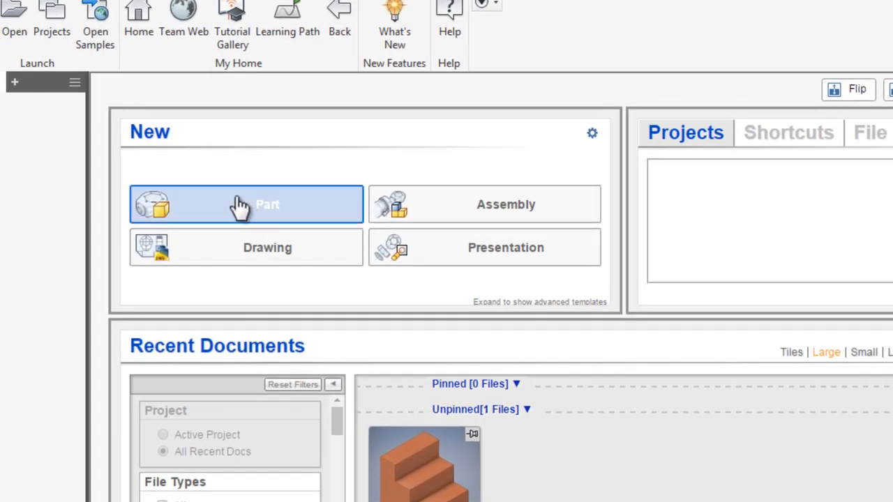
{"action": "mouse_move", "coordinate": [290, 220]}
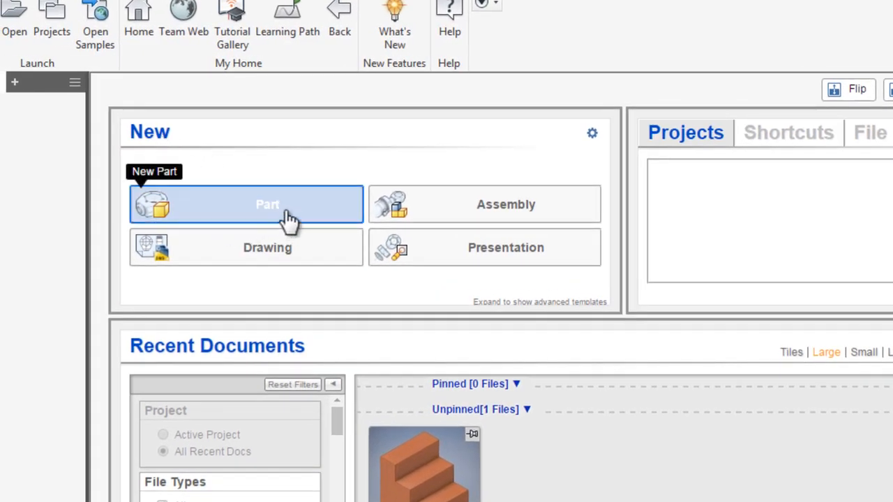
{"action": "left_click", "coordinate": [268, 203]}
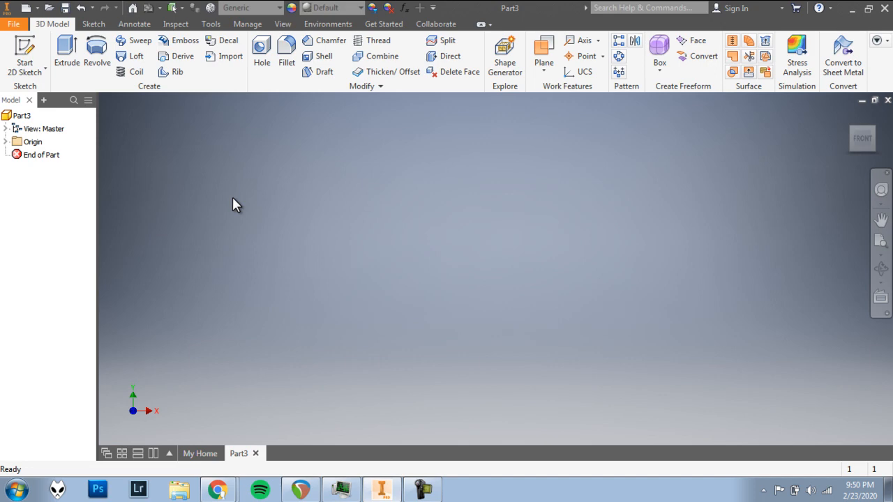
{"action": "mouse_move", "coordinate": [278, 189]}
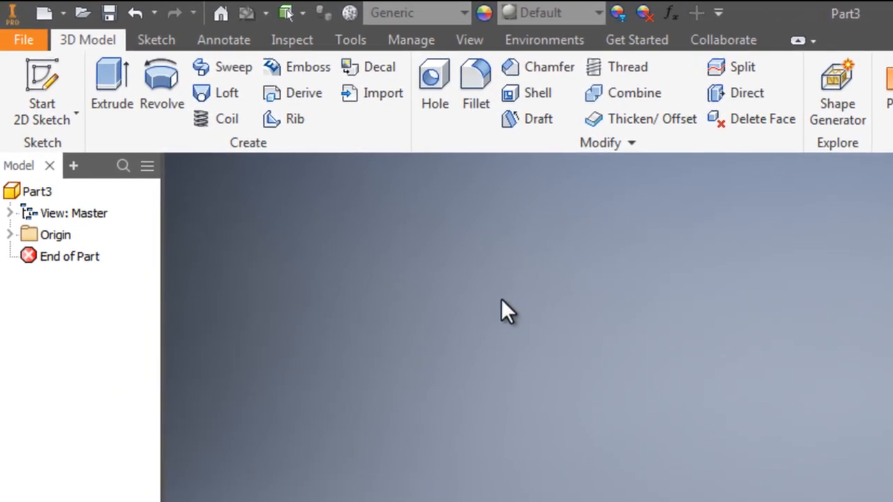
{"action": "mouse_move", "coordinate": [84, 56]}
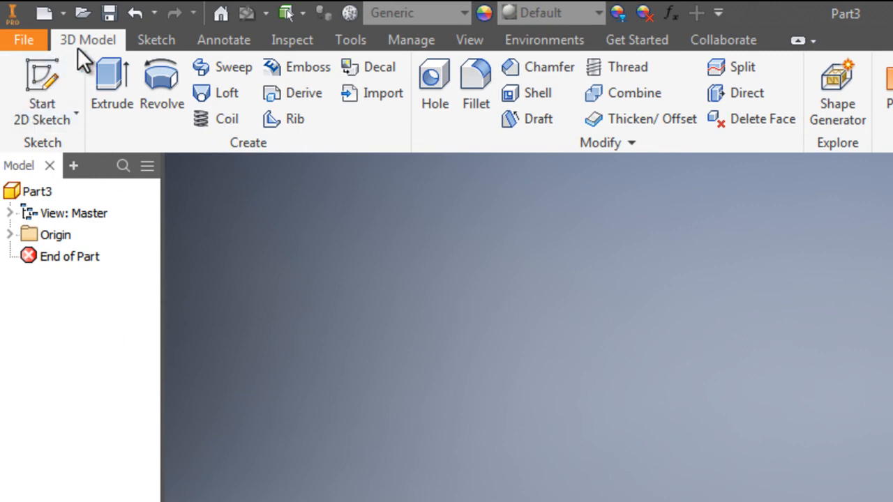
{"action": "mouse_move", "coordinate": [49, 79]}
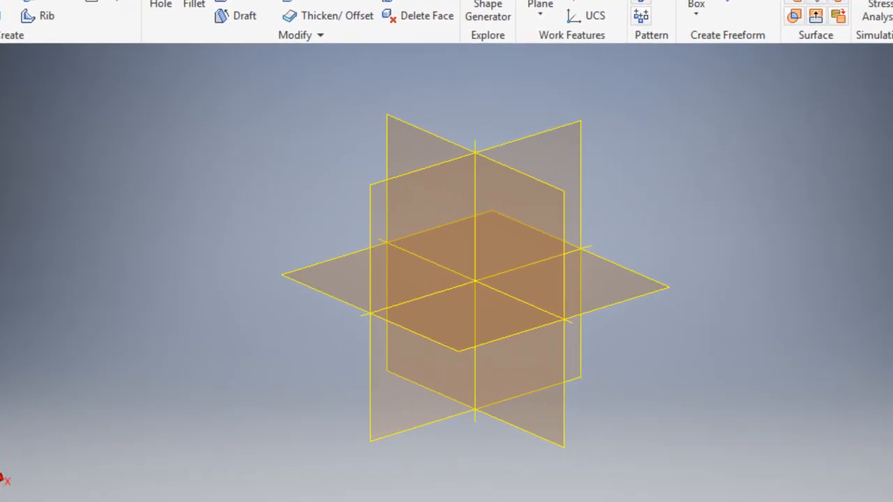
{"action": "mouse_move", "coordinate": [412, 156]}
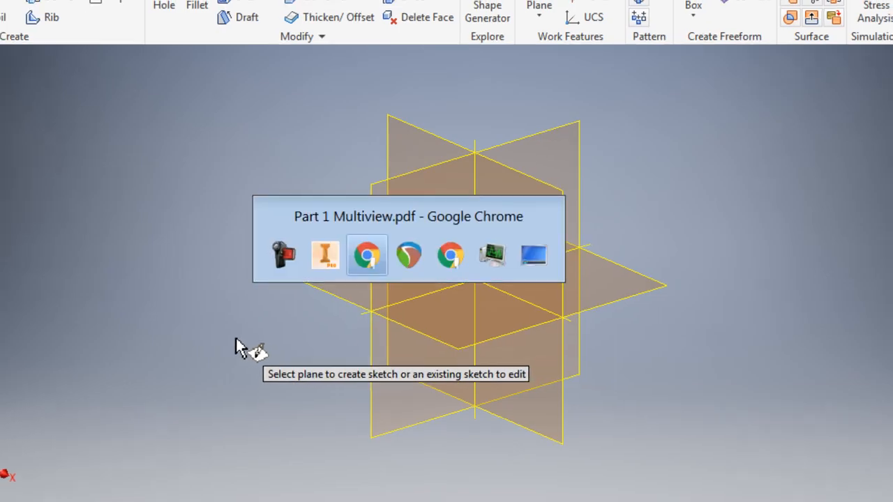
Step: Start a 2D sketch so the three origin planes appear for selection
{"action": "left_click", "coordinate": [365, 253]}
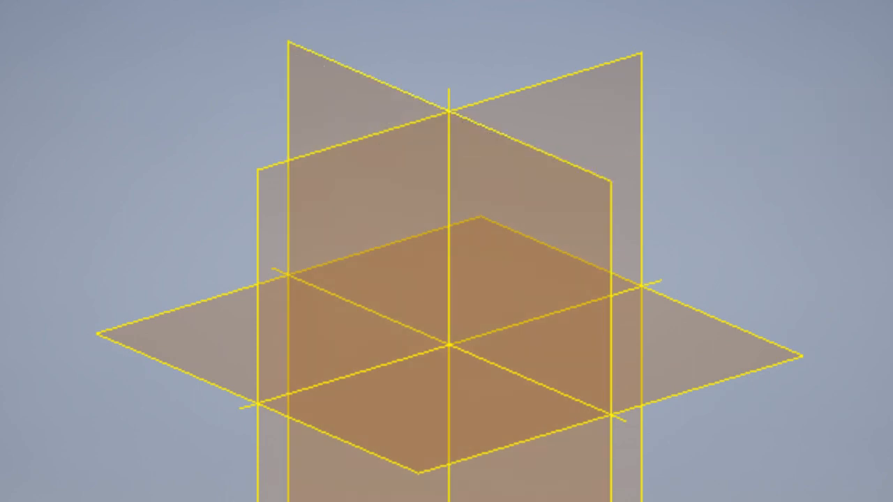
{"action": "mouse_move", "coordinate": [351, 114]}
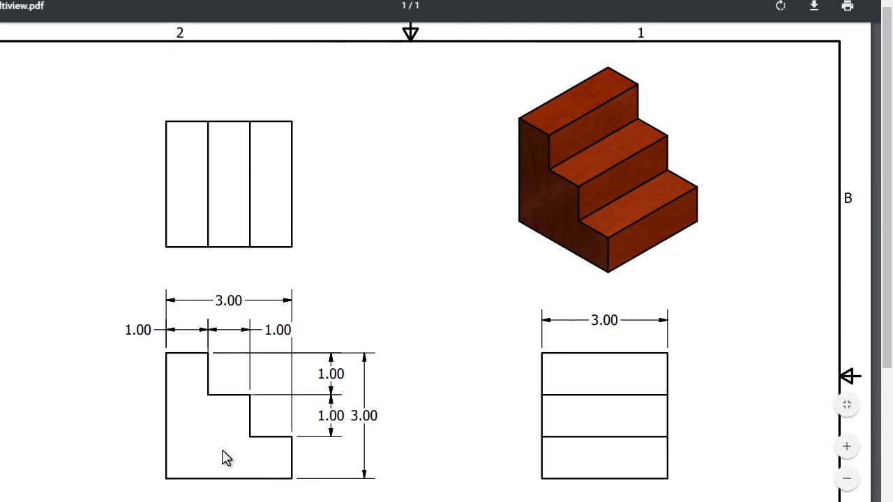
{"action": "mouse_move", "coordinate": [148, 450]}
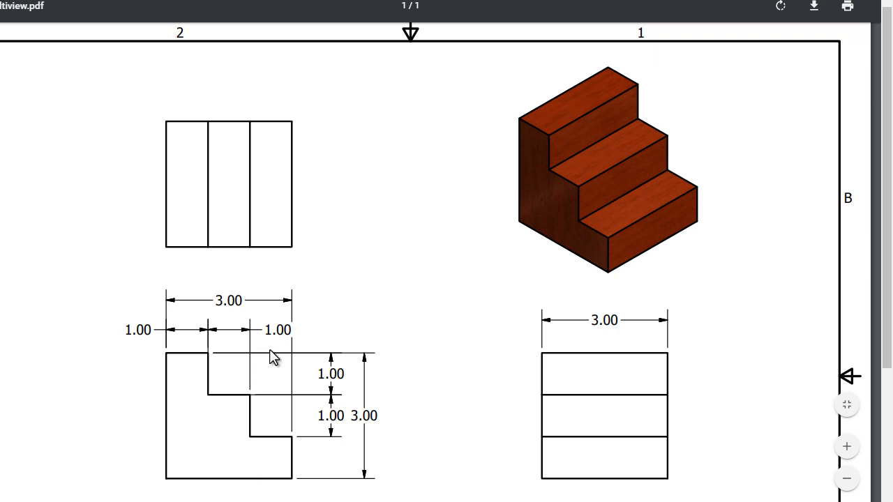
{"action": "mouse_move", "coordinate": [229, 492]}
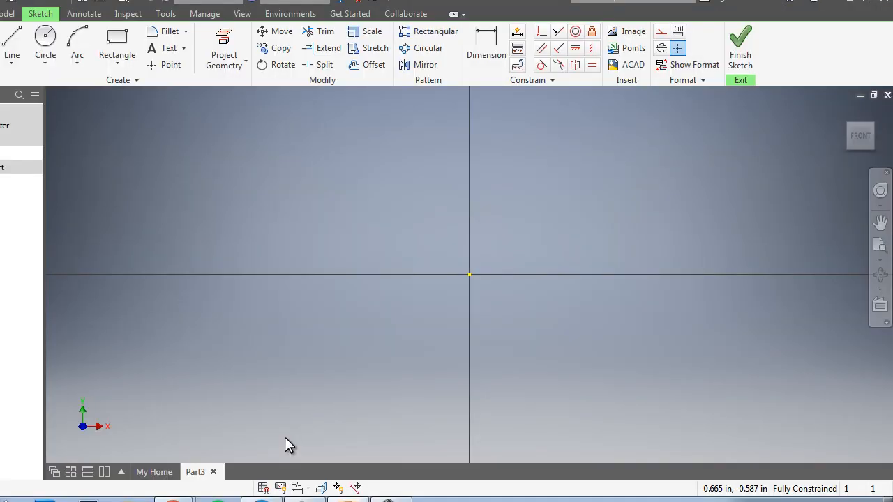
{"action": "mouse_move", "coordinate": [173, 97]}
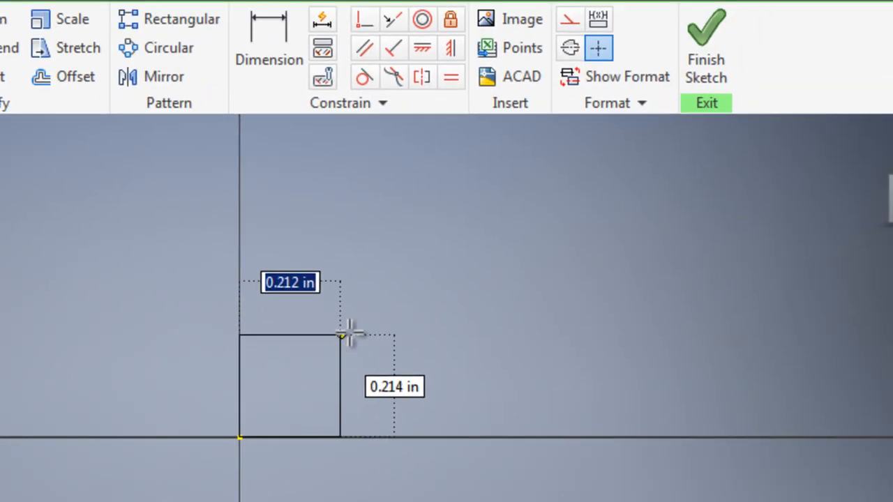
Step: Draw a rectangle from the sketch origin and set its width to 3 inches
{"action": "left_click_drag", "start_coordinate": [341, 334], "coordinate": [533, 265]}
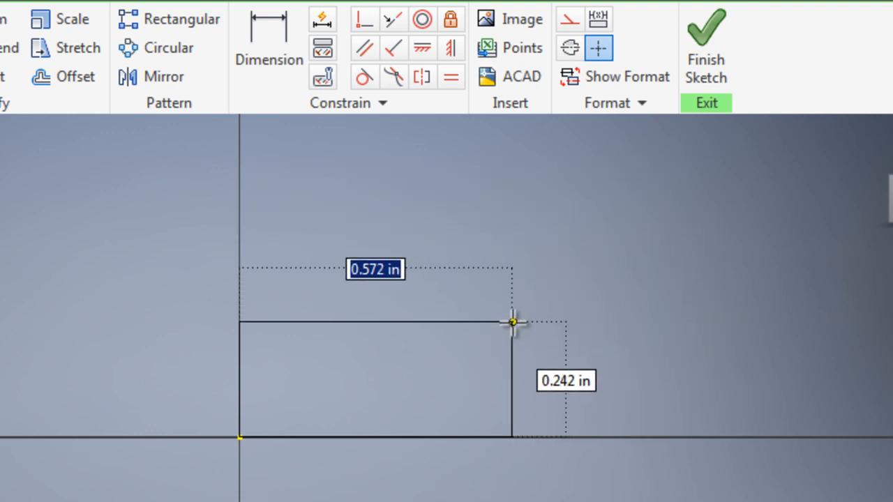
{"action": "left_click_drag", "start_coordinate": [510, 321], "coordinate": [684, 234]}
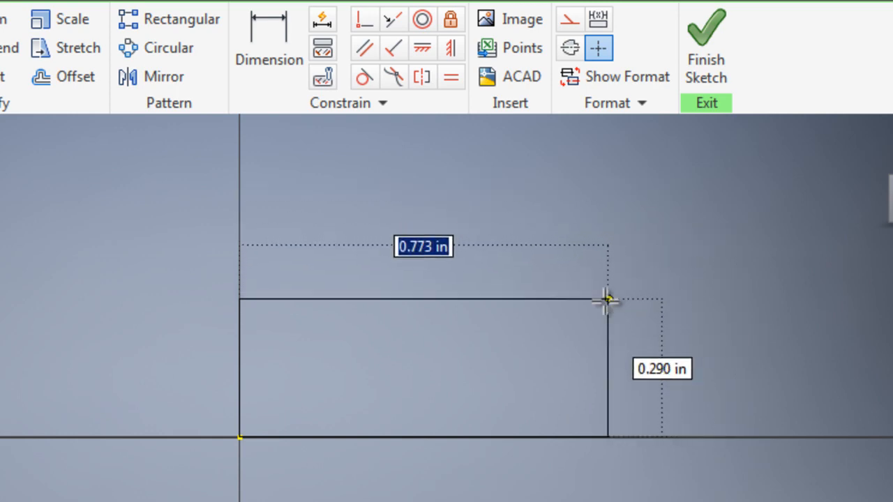
{"action": "left_click_drag", "start_coordinate": [603, 300], "coordinate": [685, 231]}
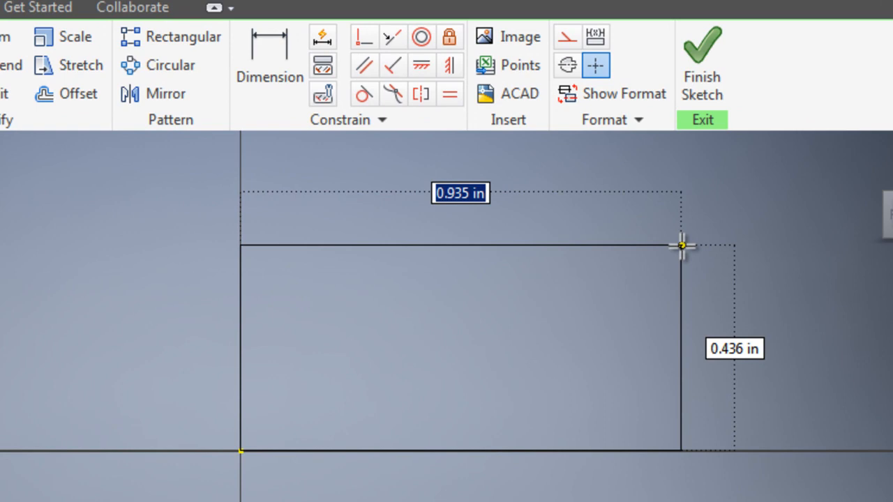
{"action": "type", "text": "3.000"}
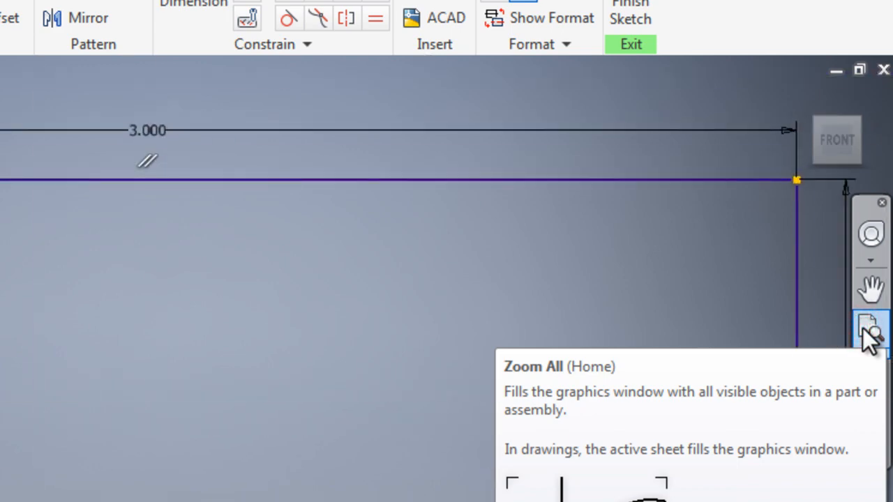
Step: Fit the sketch to view and draw a new two-point rectangle from the origin
{"action": "left_click", "coordinate": [866, 323]}
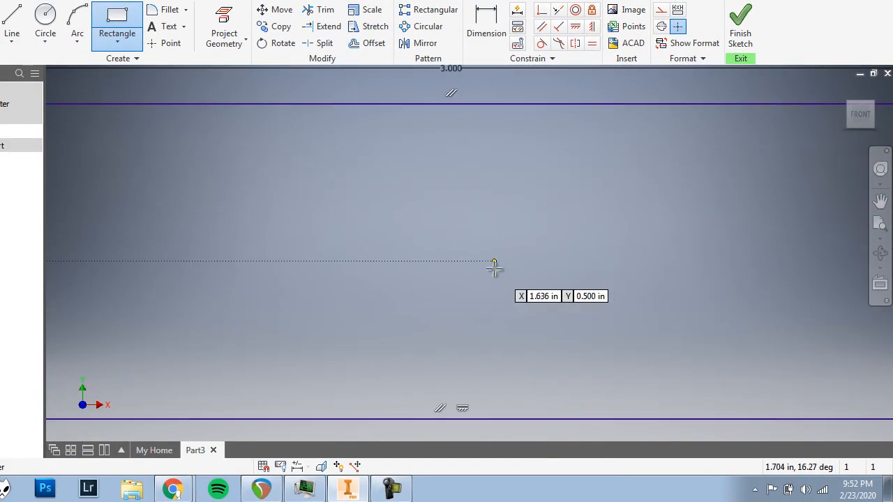
{"action": "left_click_drag", "start_coordinate": [268, 198], "coordinate": [682, 335]}
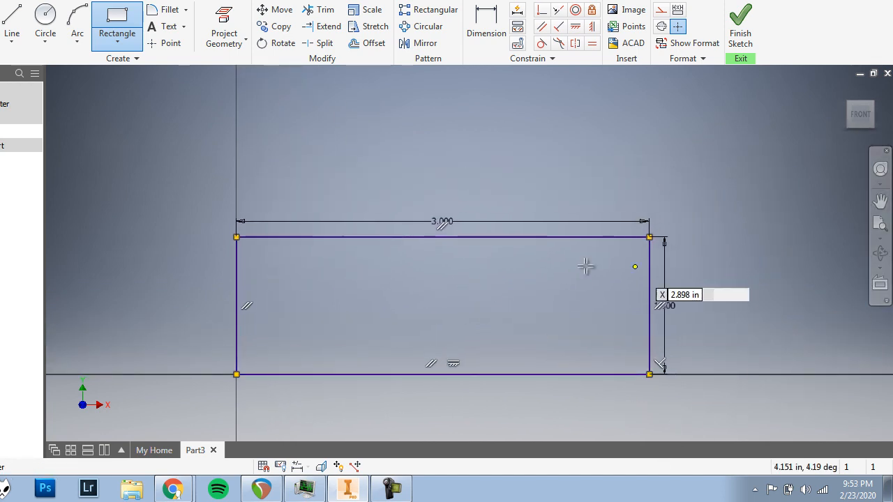
{"action": "mouse_move", "coordinate": [689, 285]}
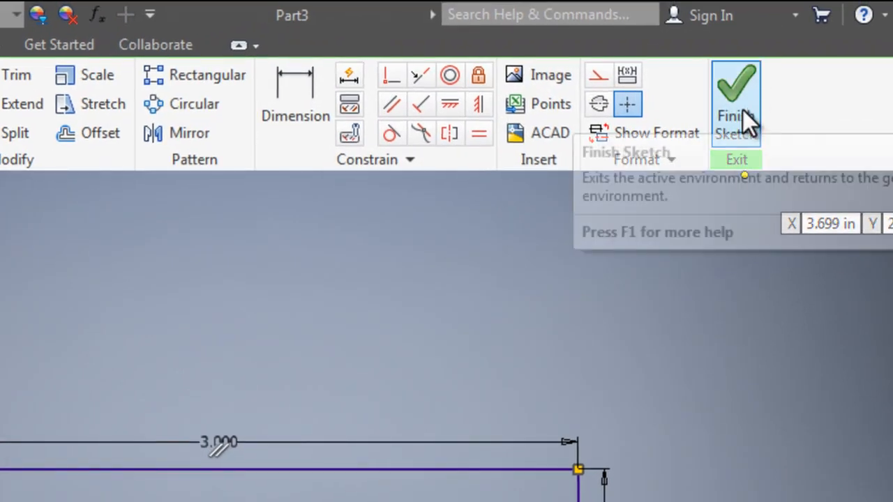
Step: Finish Sketch1 with the 3 by 1 inch rectangle and return to 3D modeling
{"action": "left_click", "coordinate": [737, 91]}
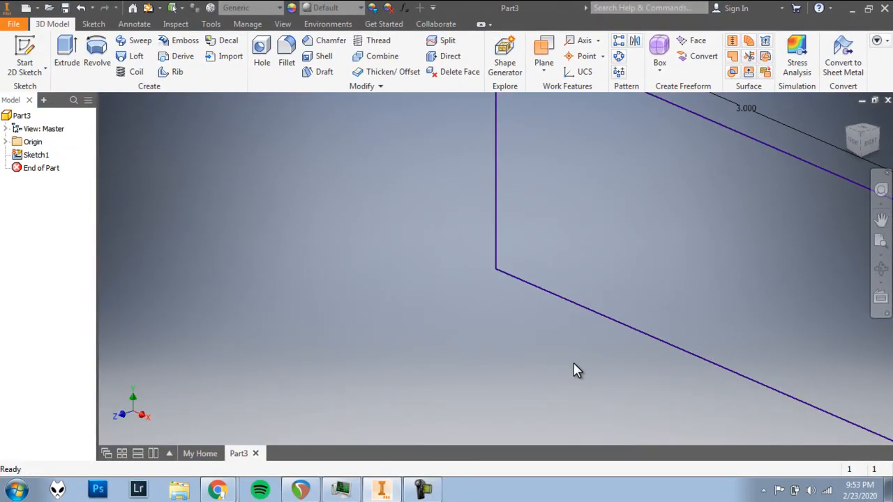
{"action": "mouse_move", "coordinate": [812, 134]}
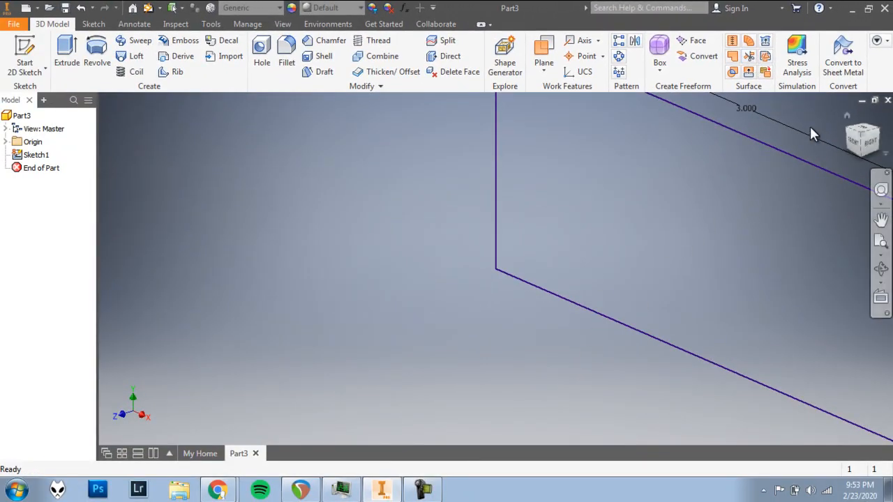
{"action": "mouse_move", "coordinate": [816, 201]}
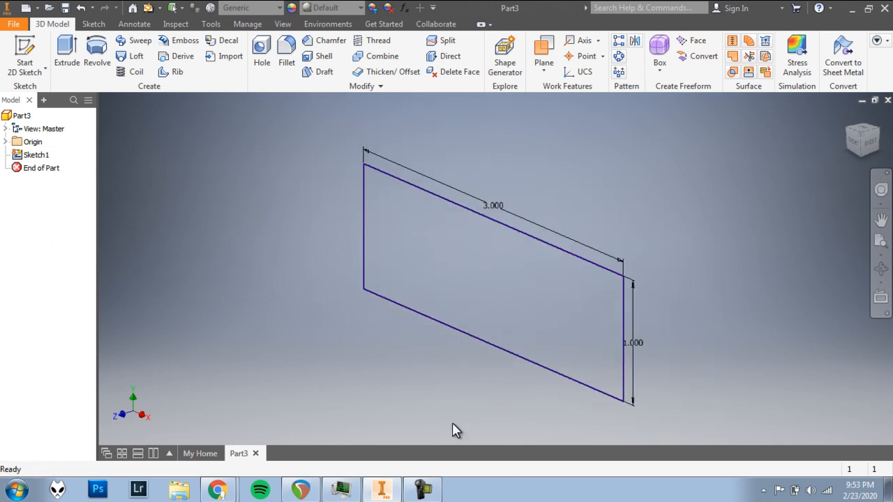
{"action": "mouse_move", "coordinate": [594, 240]}
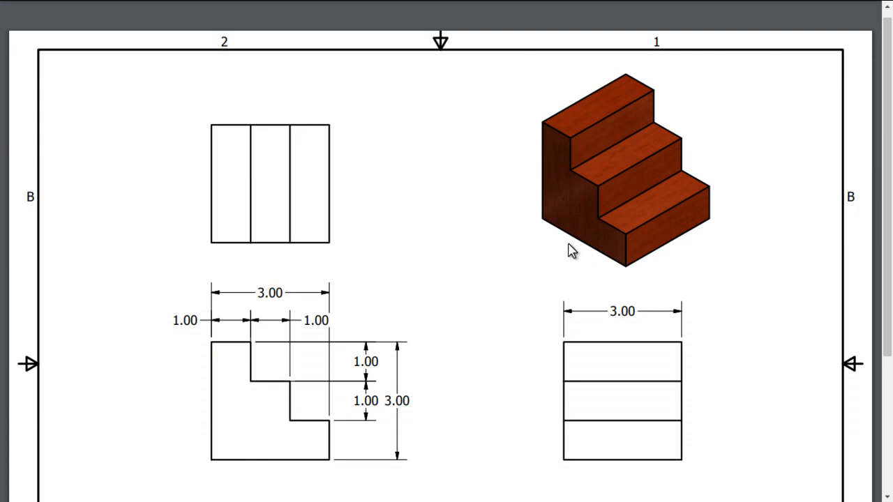
{"action": "mouse_move", "coordinate": [627, 254]}
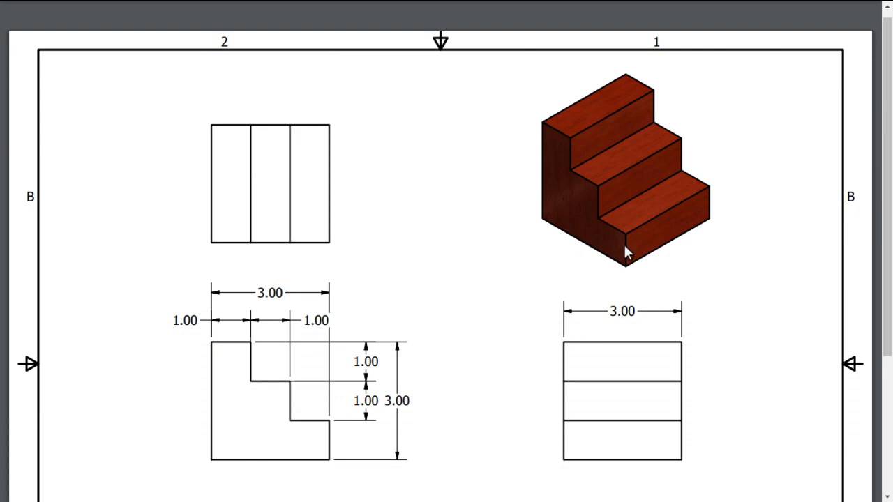
{"action": "mouse_move", "coordinate": [723, 346]}
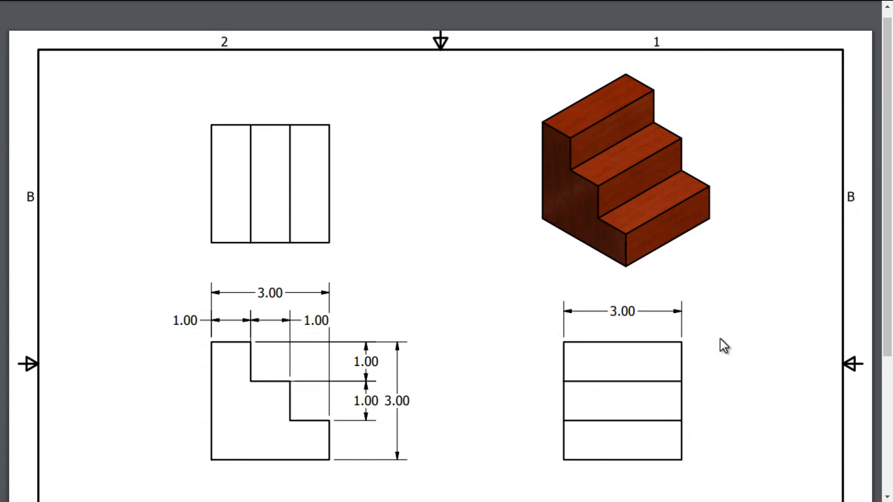
{"action": "mouse_move", "coordinate": [640, 262]}
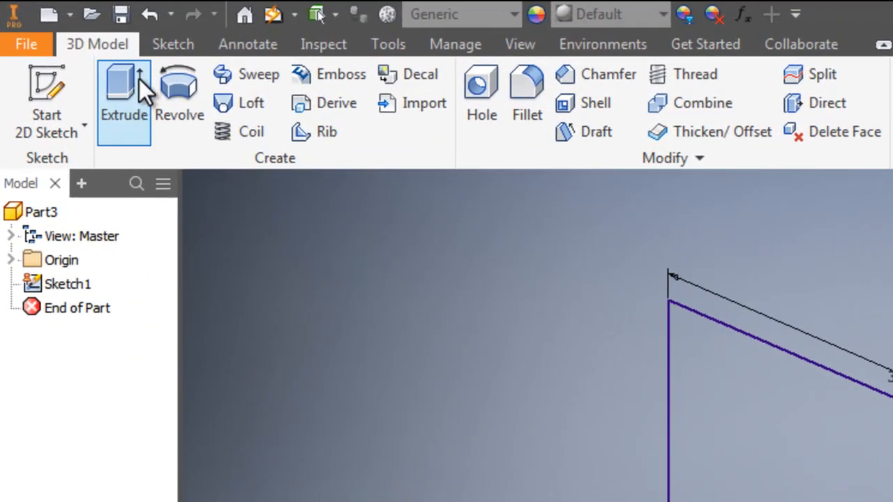
{"action": "mouse_move", "coordinate": [136, 91]}
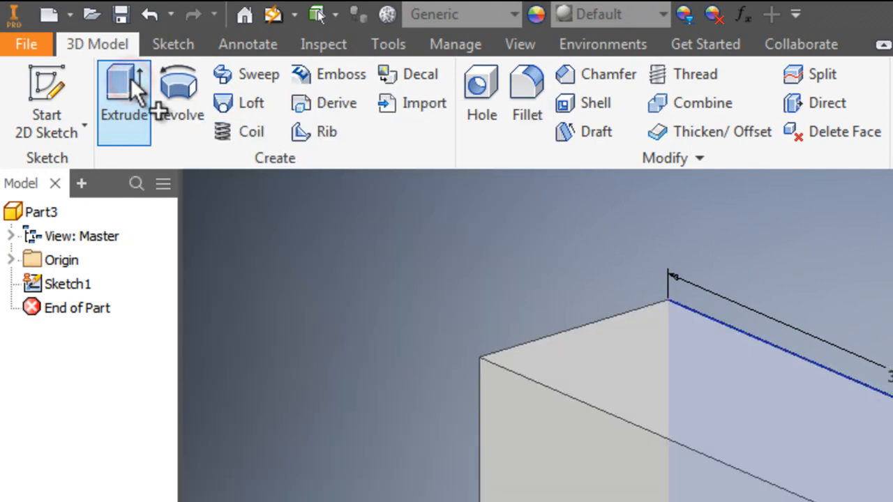
Step: Extrude the rectangle 3 inches into the solid base block
{"action": "left_click", "coordinate": [123, 90]}
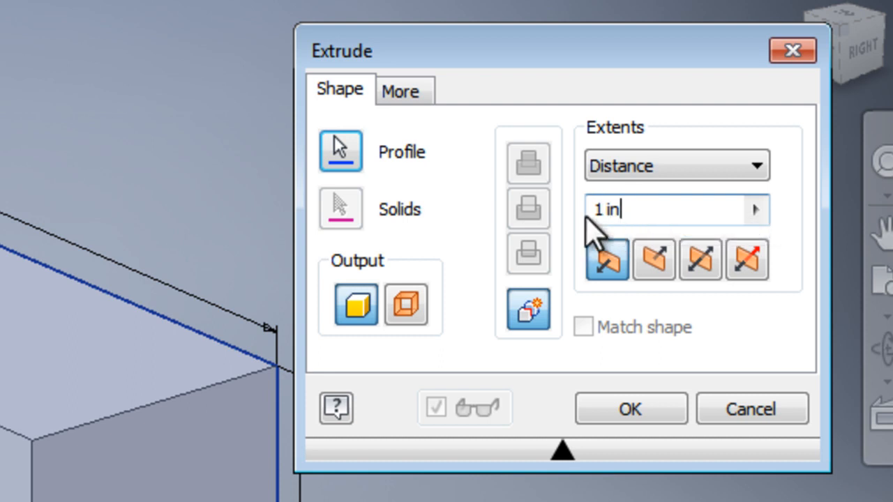
{"action": "mouse_move", "coordinate": [662, 209]}
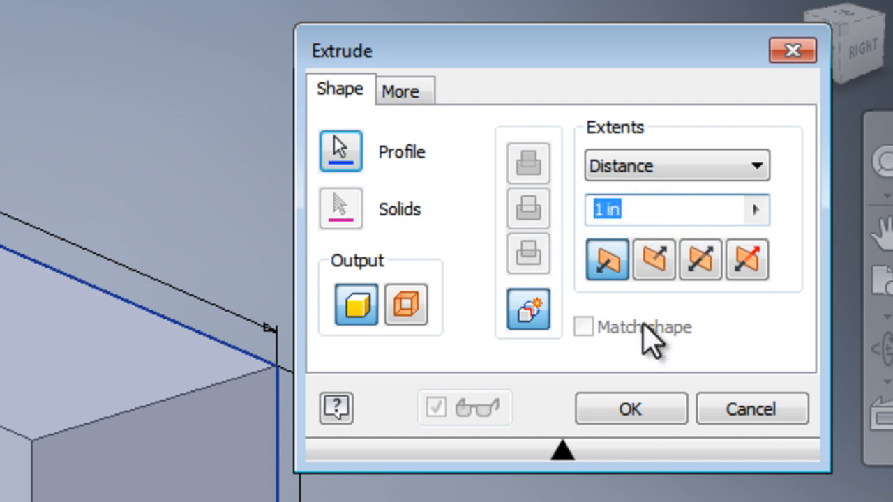
{"action": "type", "text": "3"}
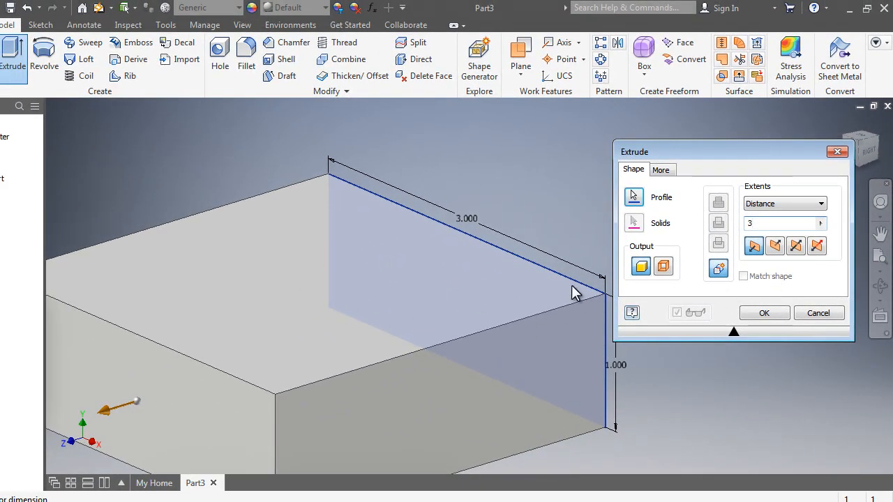
{"action": "left_click", "coordinate": [765, 312]}
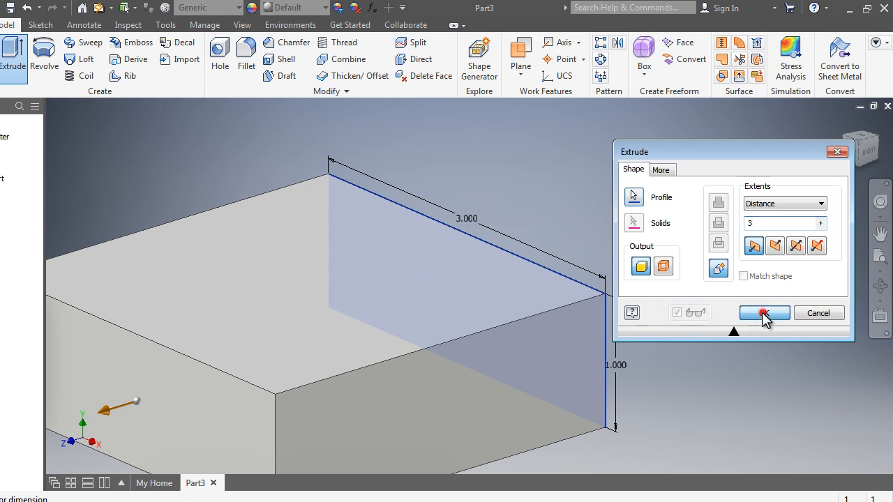
{"action": "left_click", "coordinate": [763, 313]}
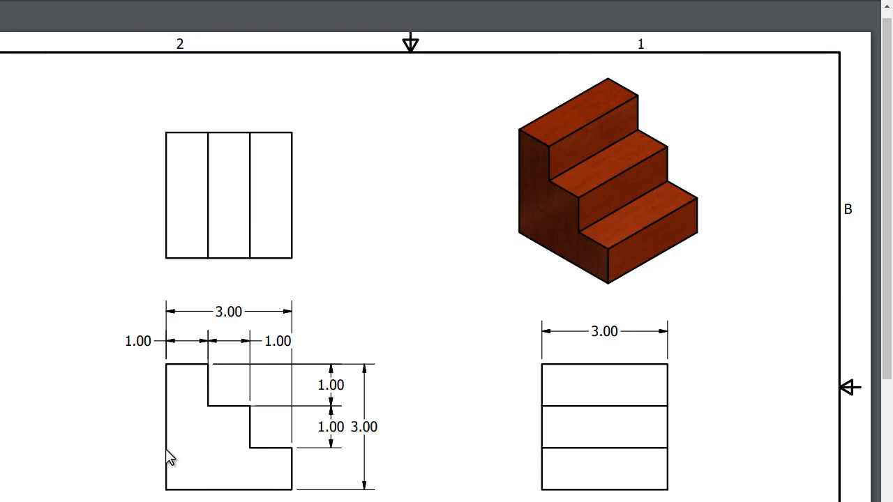
{"action": "mouse_move", "coordinate": [293, 454]}
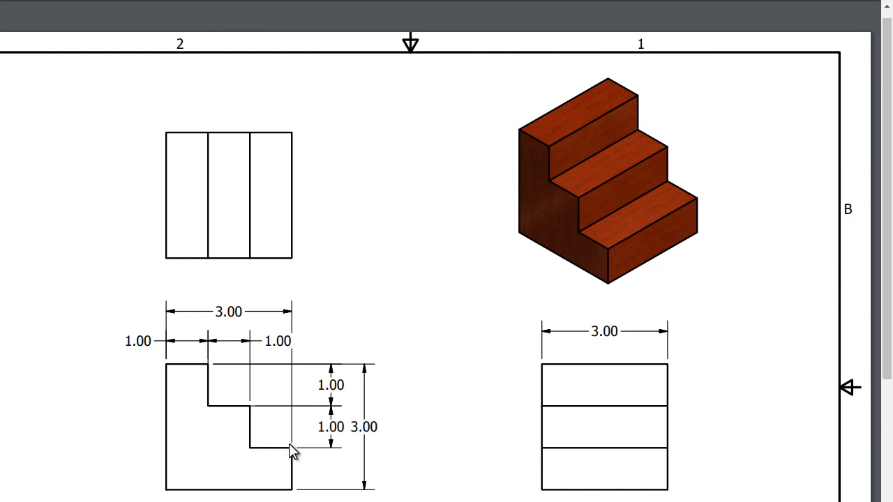
{"action": "mouse_move", "coordinate": [284, 468]}
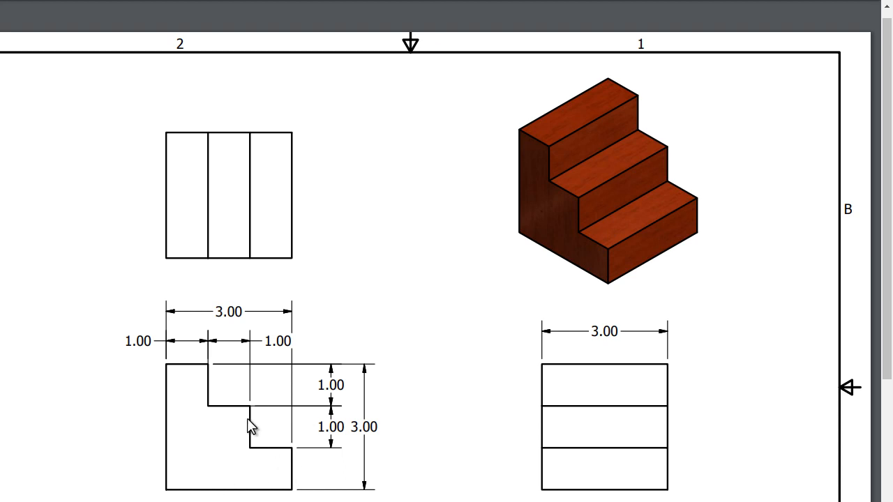
{"action": "mouse_move", "coordinate": [249, 432]}
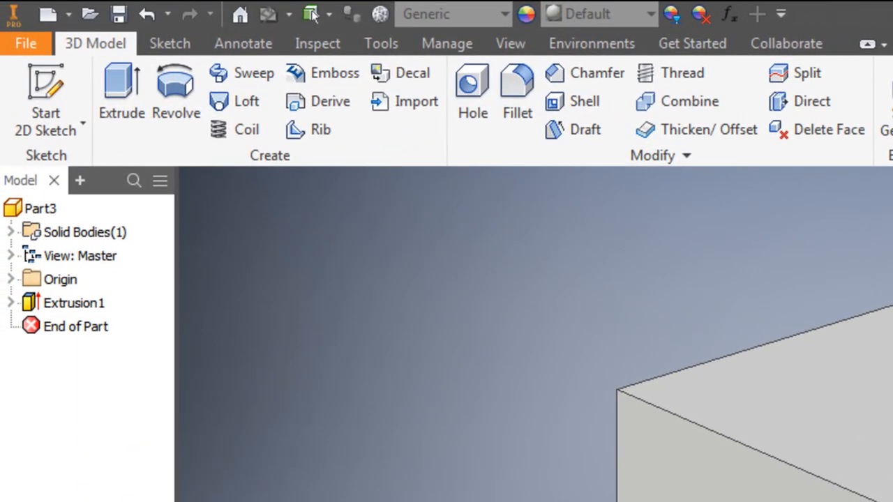
{"action": "mouse_move", "coordinate": [58, 98]}
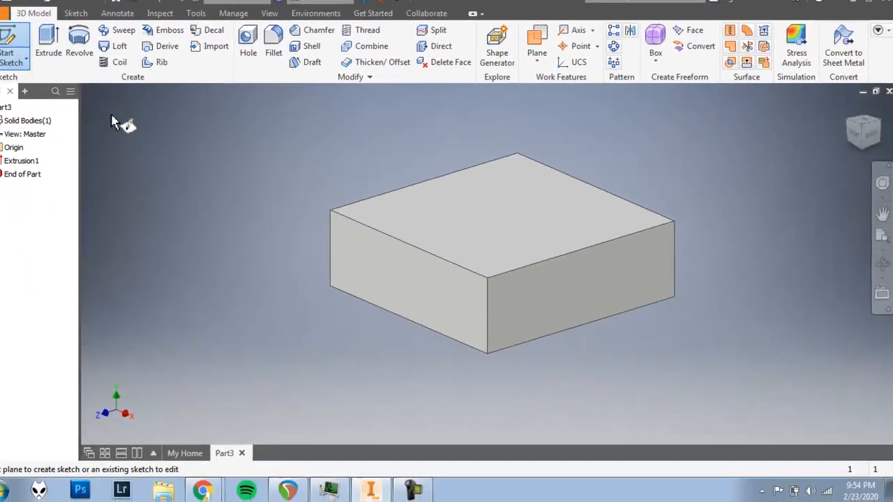
{"action": "mouse_move", "coordinate": [472, 228]}
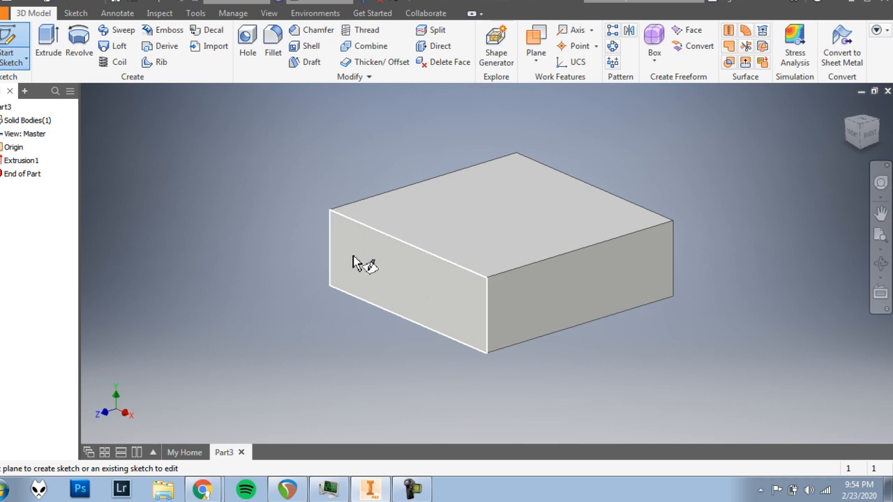
Step: Sketch a 2.000 by 1.000 rectangle on the block's front face
{"action": "left_click", "coordinate": [351, 254]}
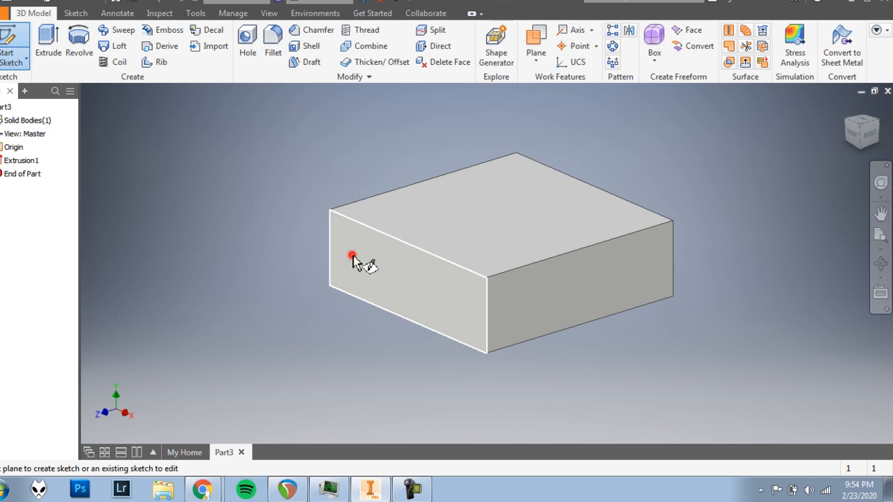
{"action": "left_click", "coordinate": [352, 255]}
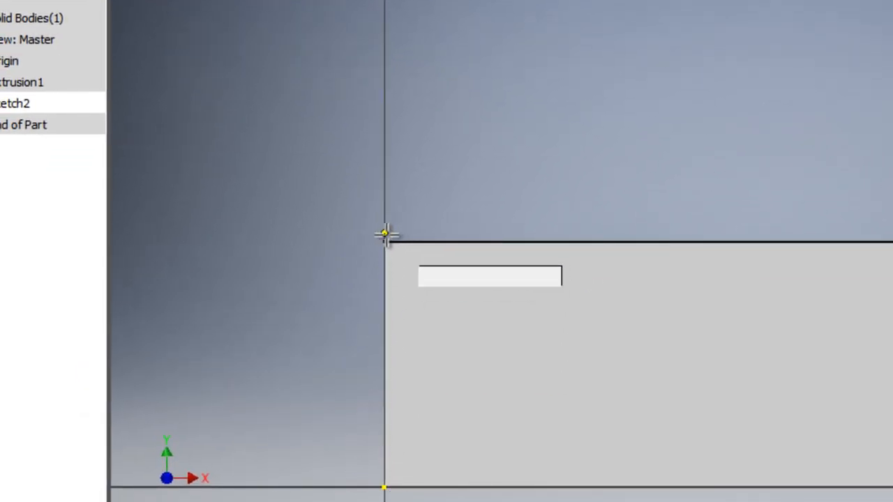
{"action": "mouse_move", "coordinate": [391, 212]}
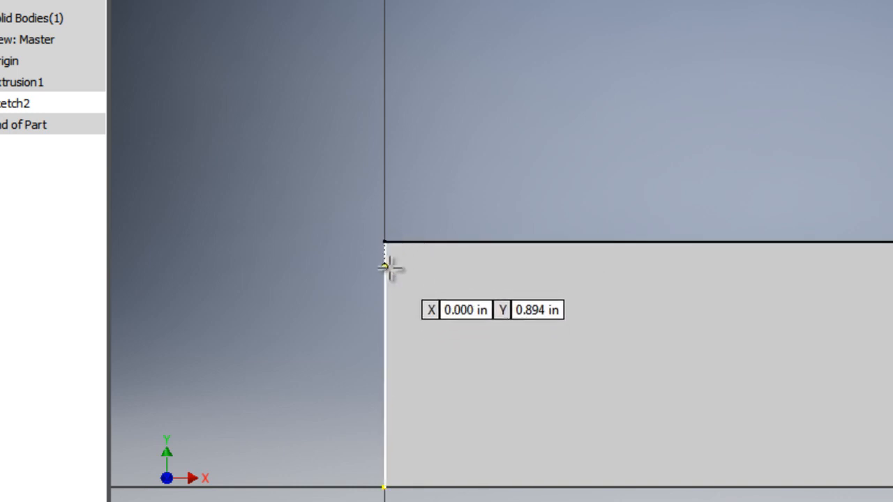
{"action": "mouse_move", "coordinate": [384, 220]}
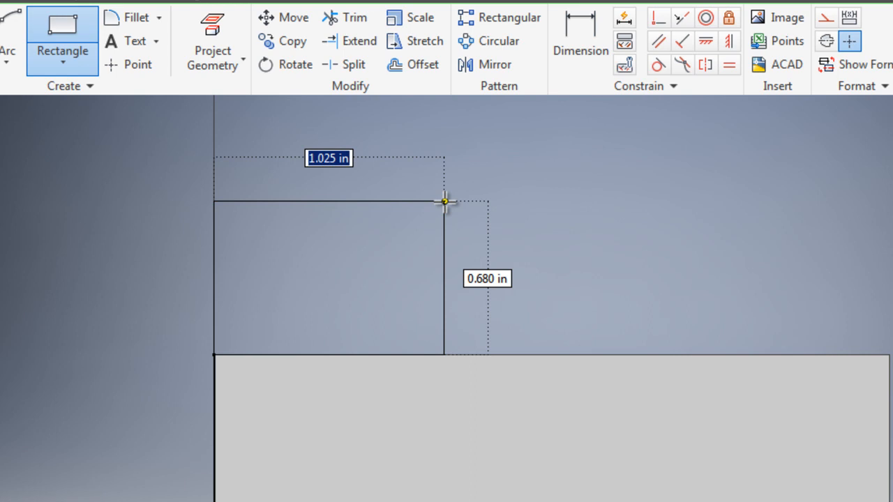
{"action": "type", "text": "2"}
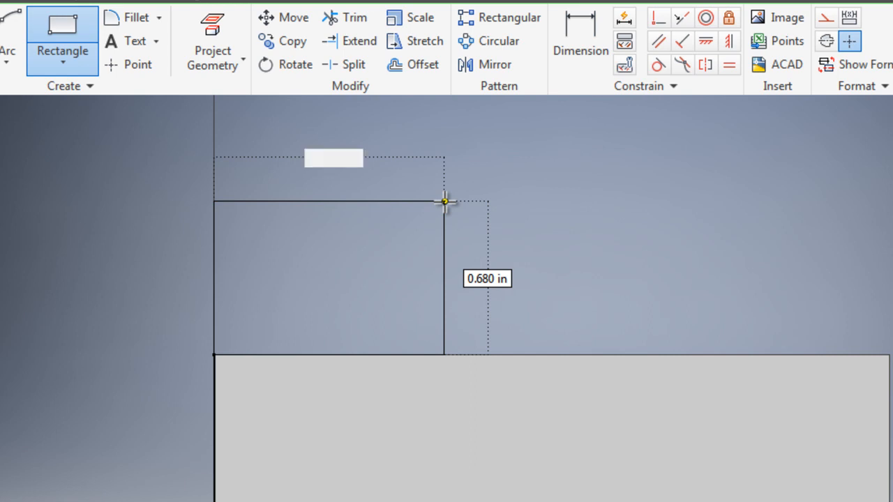
{"action": "type", "text": "2.000 in"}
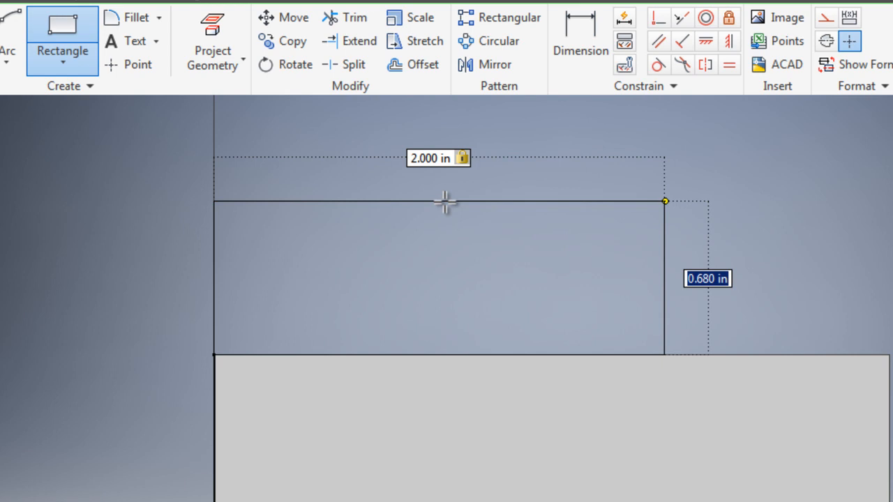
{"action": "type", "text": "1"}
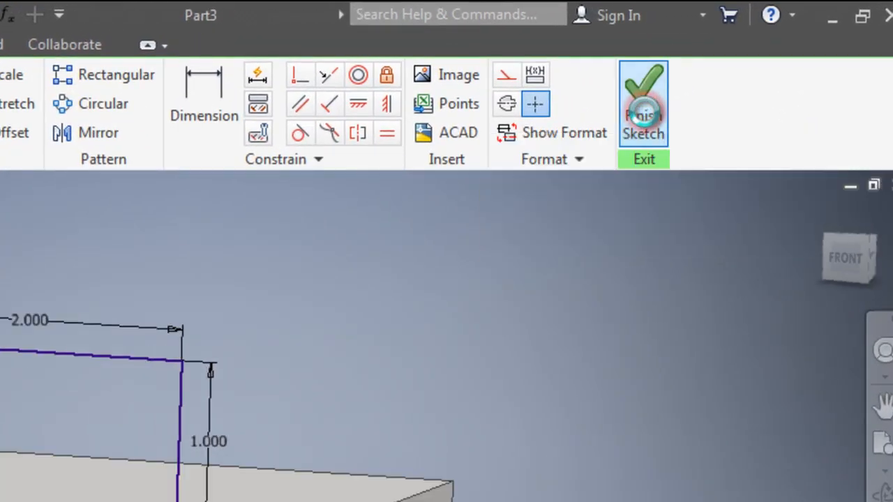
Step: Finish the sketch and select the 2 by 1 rectangle as the extrusion profile
{"action": "left_click", "coordinate": [643, 97]}
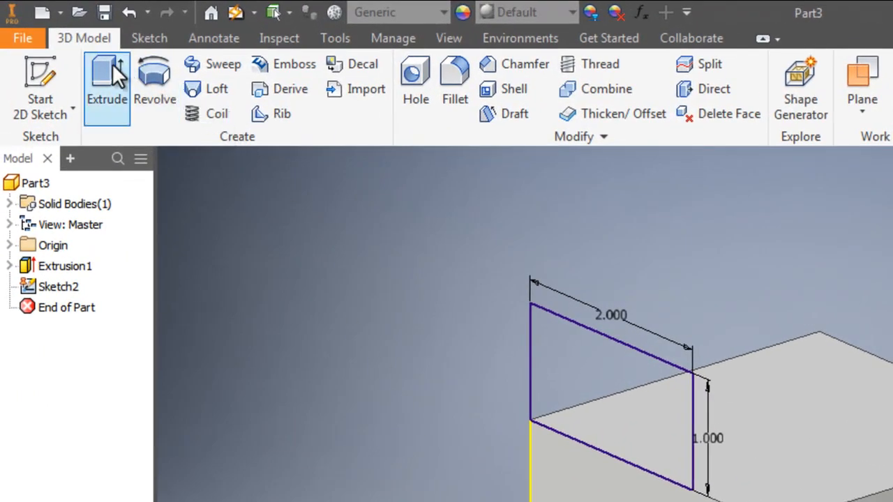
{"action": "left_click", "coordinate": [108, 72]}
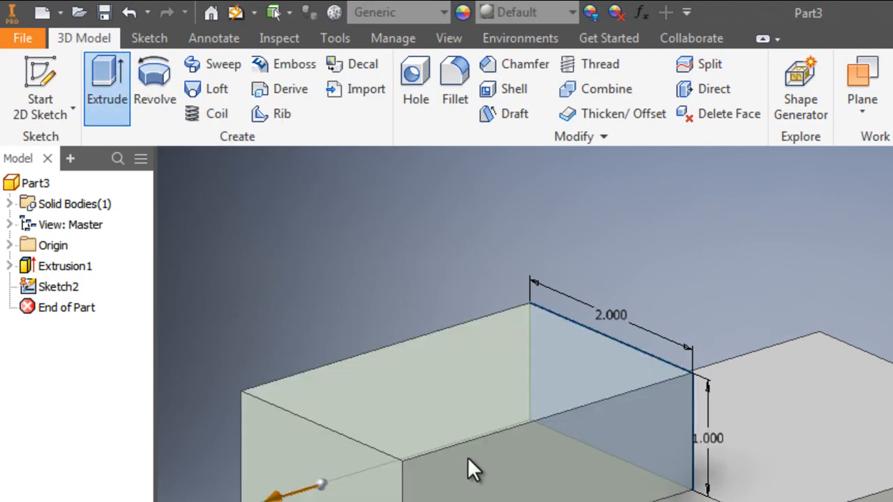
{"action": "left_click", "coordinate": [106, 83]}
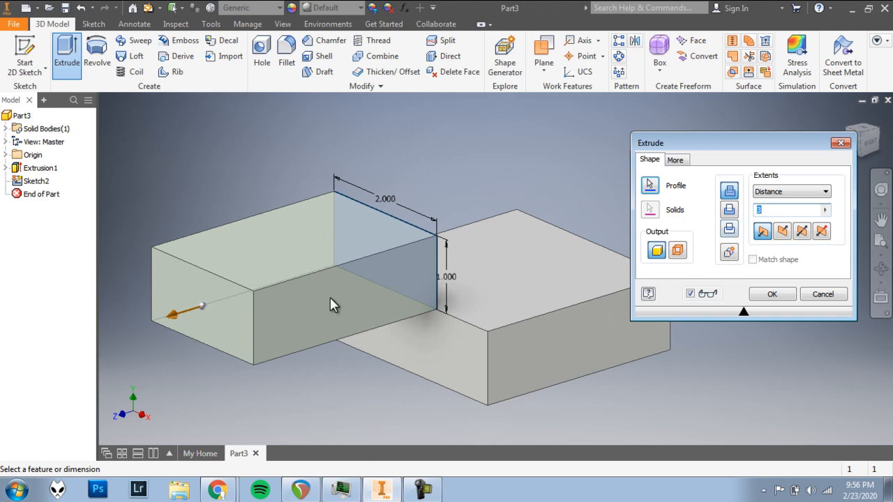
{"action": "mouse_move", "coordinate": [246, 348]}
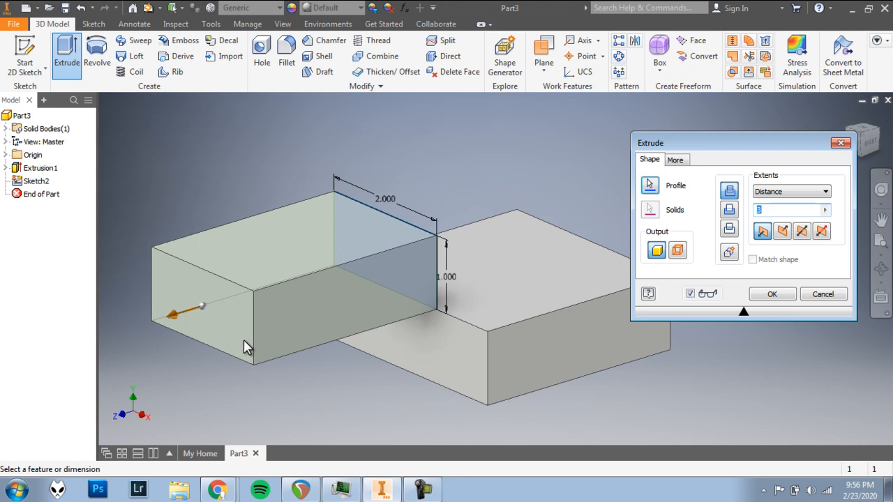
{"action": "mouse_move", "coordinate": [273, 332]}
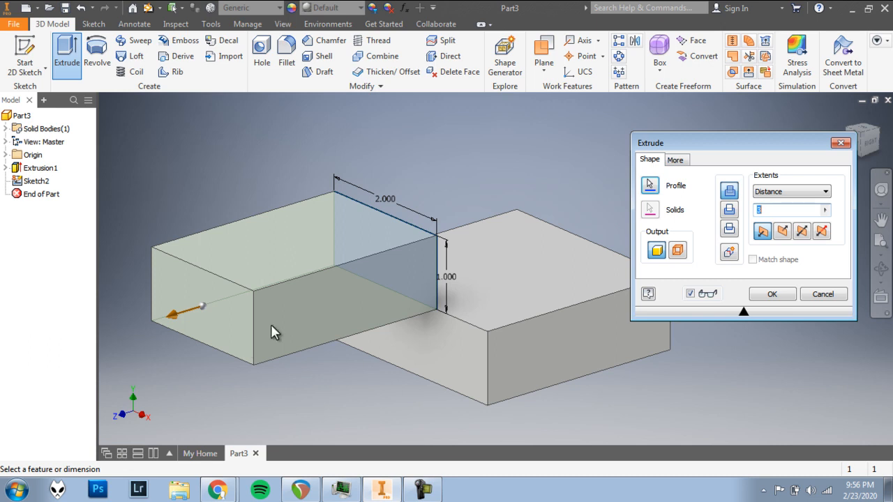
{"action": "mouse_move", "coordinate": [354, 289]}
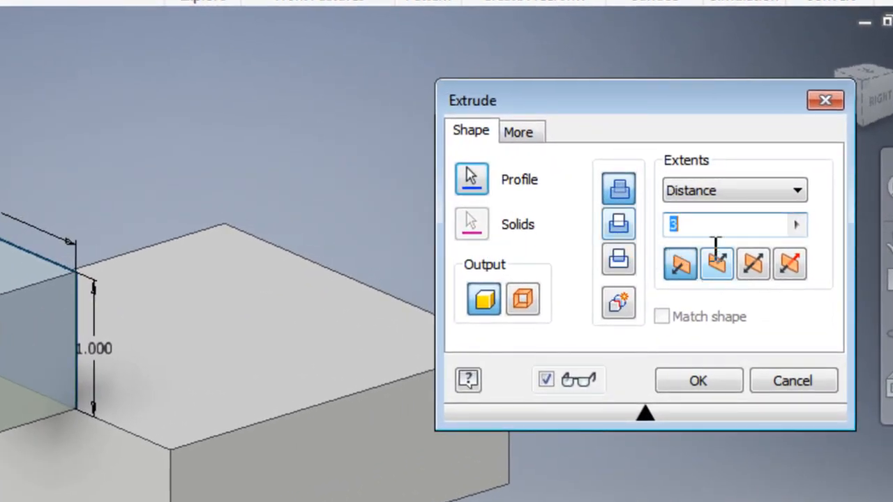
Step: Extrude it 3 inches in the reversed direction over the block as the second step
{"action": "left_click", "coordinate": [679, 265]}
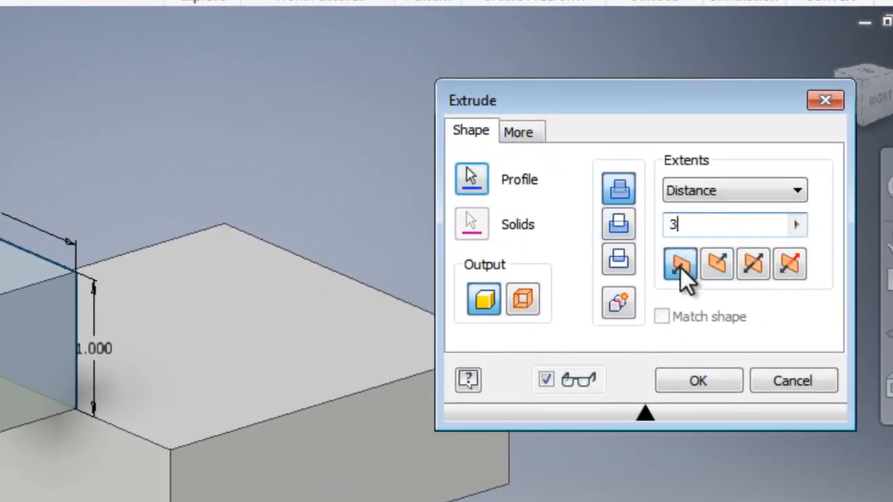
{"action": "mouse_move", "coordinate": [680, 272]}
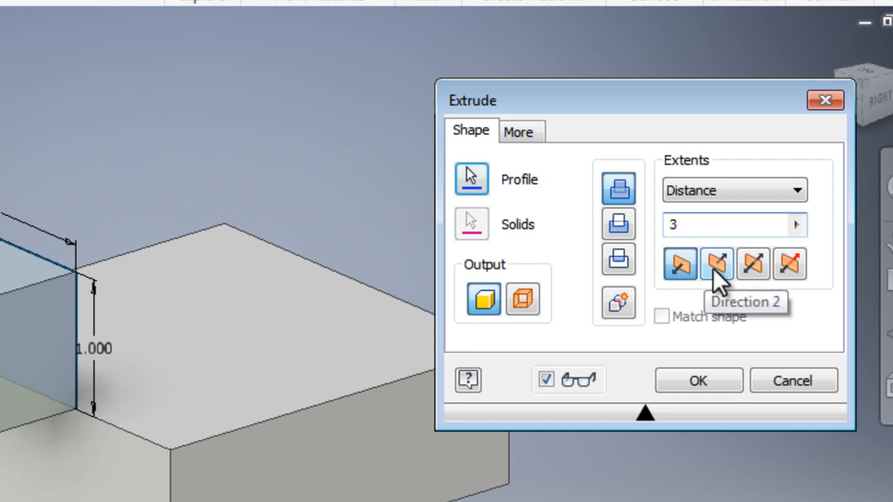
{"action": "left_click", "coordinate": [716, 265]}
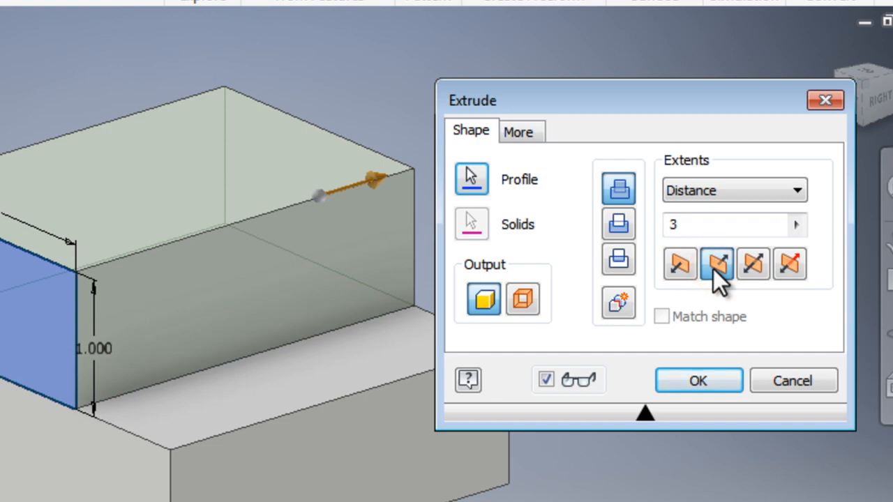
{"action": "mouse_move", "coordinate": [516, 237]}
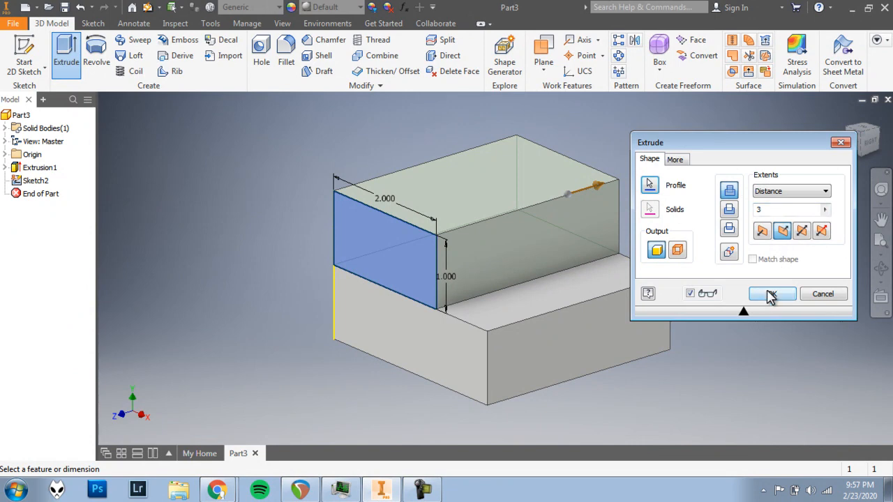
{"action": "mouse_move", "coordinate": [765, 298]}
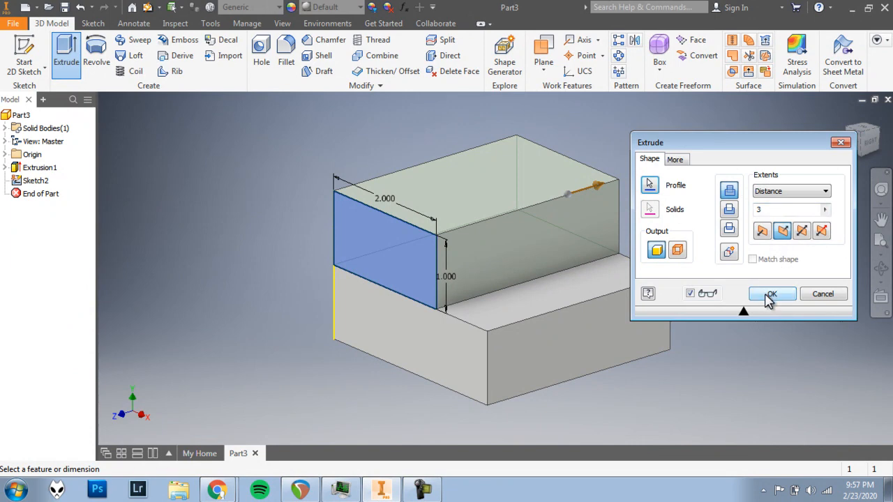
{"action": "left_click", "coordinate": [772, 293]}
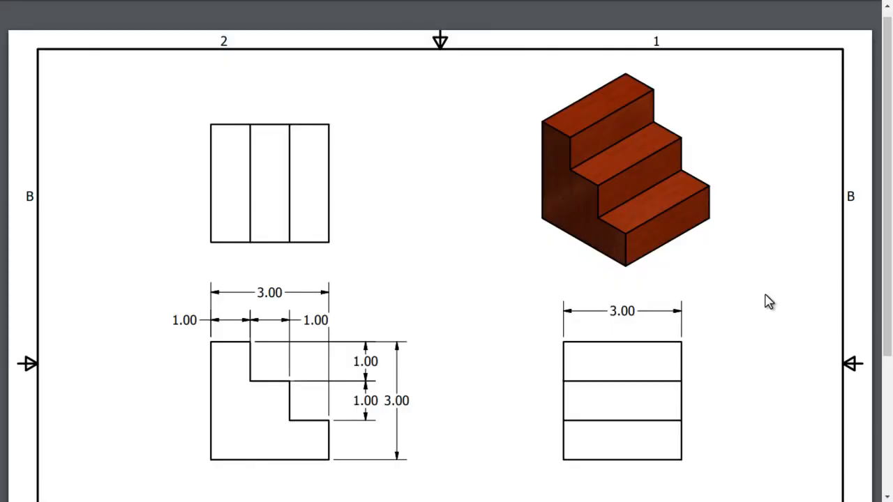
{"action": "mouse_move", "coordinate": [217, 389]}
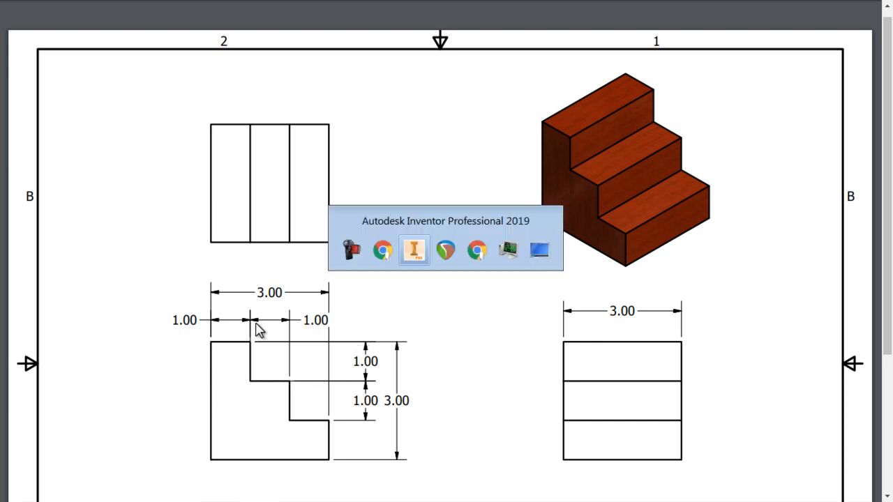
Step: Switch back from the staircase drawing to the Inventor part
{"action": "left_click", "coordinate": [415, 250]}
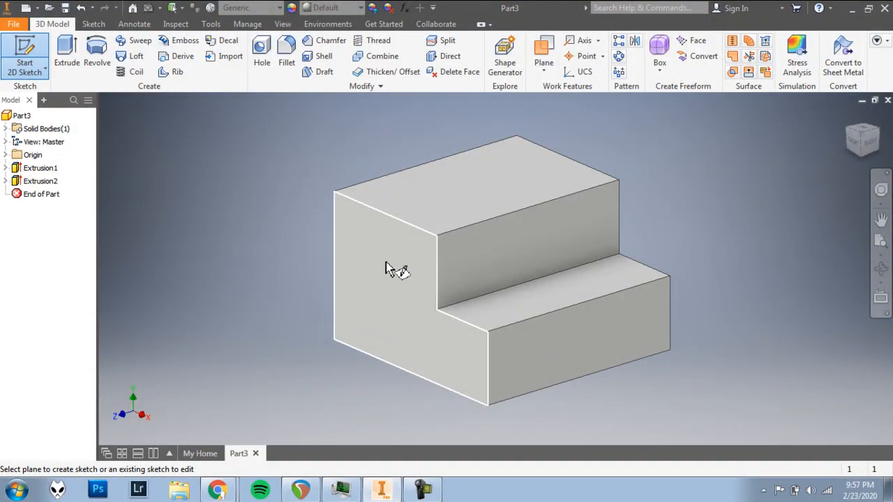
Step: Sketch a 1 by 1 inch square on the part's left side face
{"action": "left_click", "coordinate": [385, 265]}
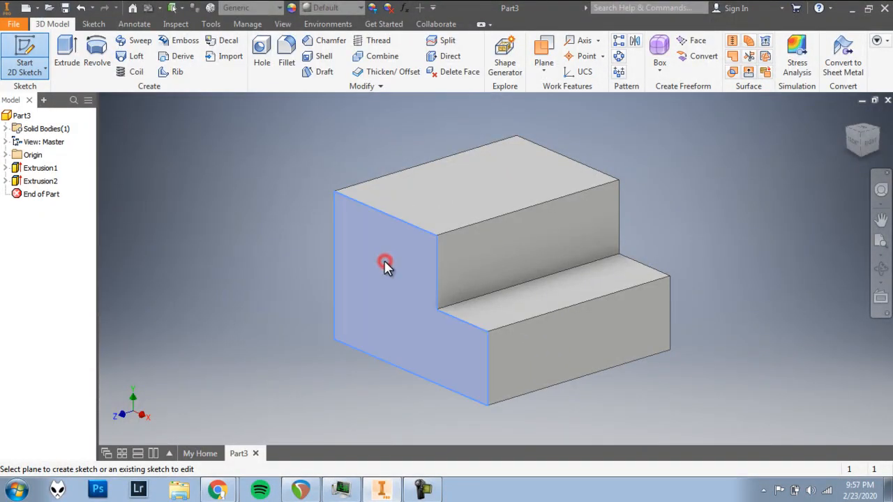
{"action": "left_click", "coordinate": [385, 265]}
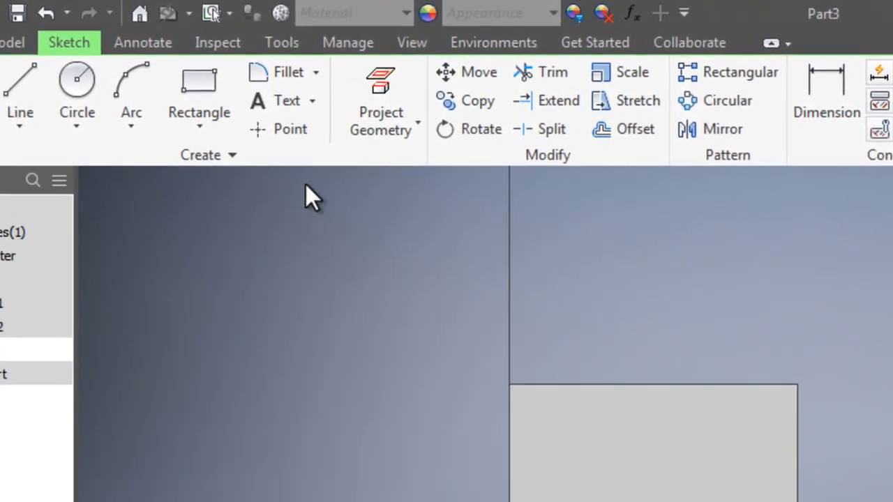
{"action": "left_click", "coordinate": [198, 80]}
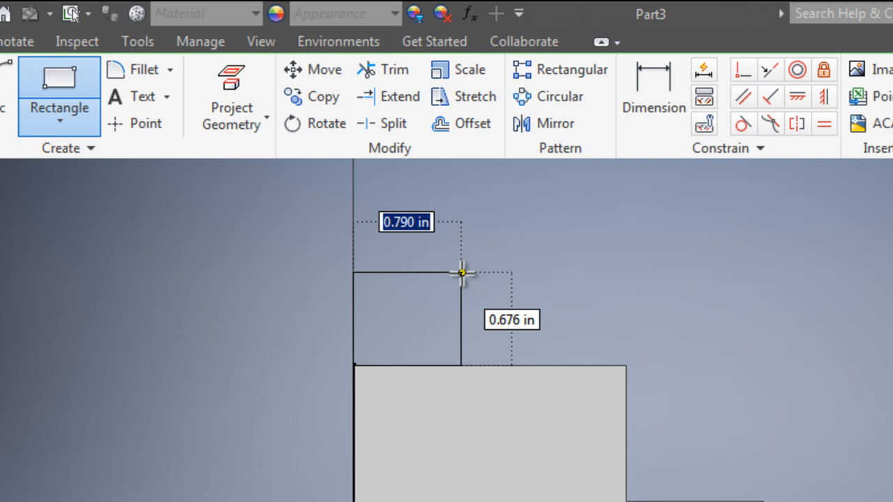
{"action": "type", "text": "1"}
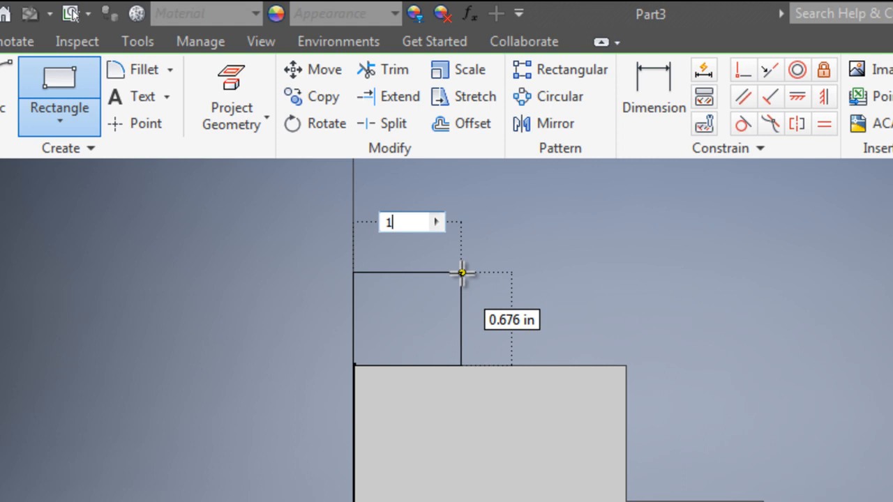
{"action": "key", "text": "Tab"}
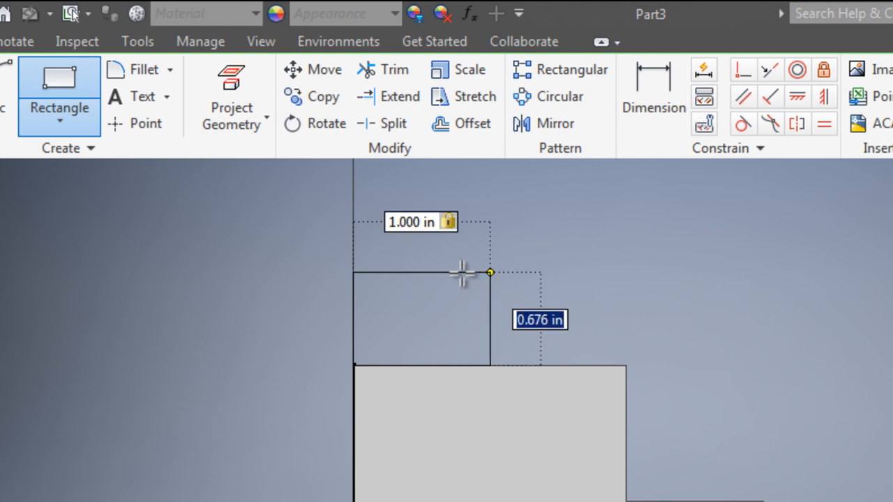
{"action": "type", "text": "1"}
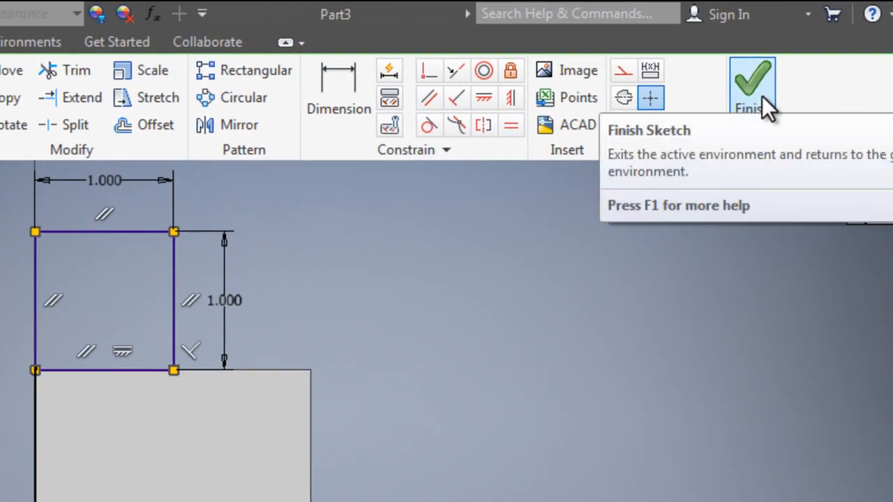
Step: Extrude the square profile 3 inches, flipped toward the part's back, as Extrusion3
{"action": "left_click", "coordinate": [750, 76]}
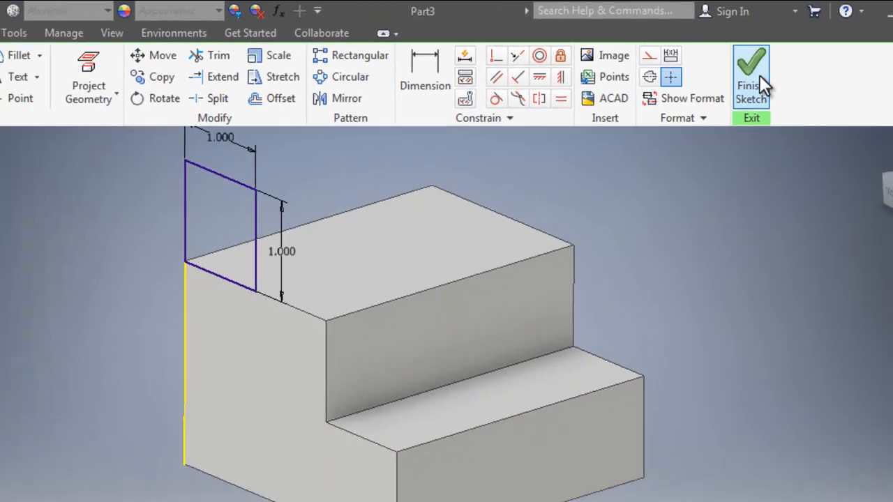
{"action": "left_click", "coordinate": [750, 68]}
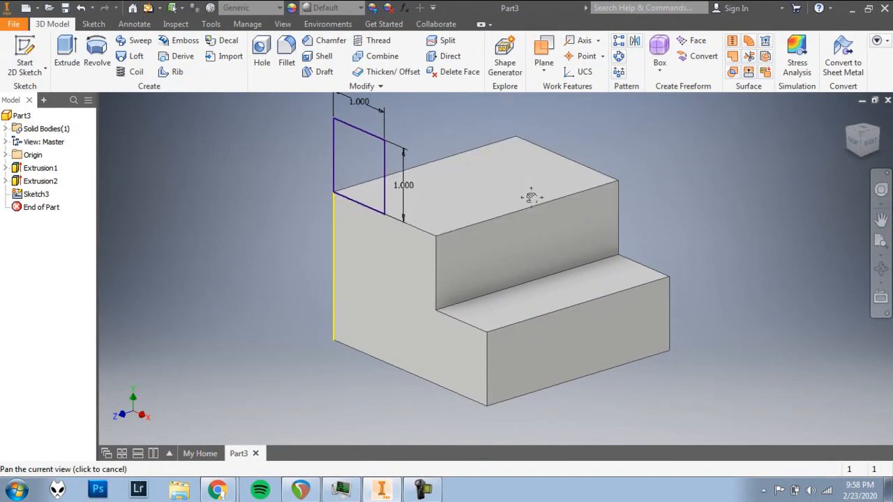
{"action": "left_click_drag", "start_coordinate": [529, 195], "coordinate": [527, 223]}
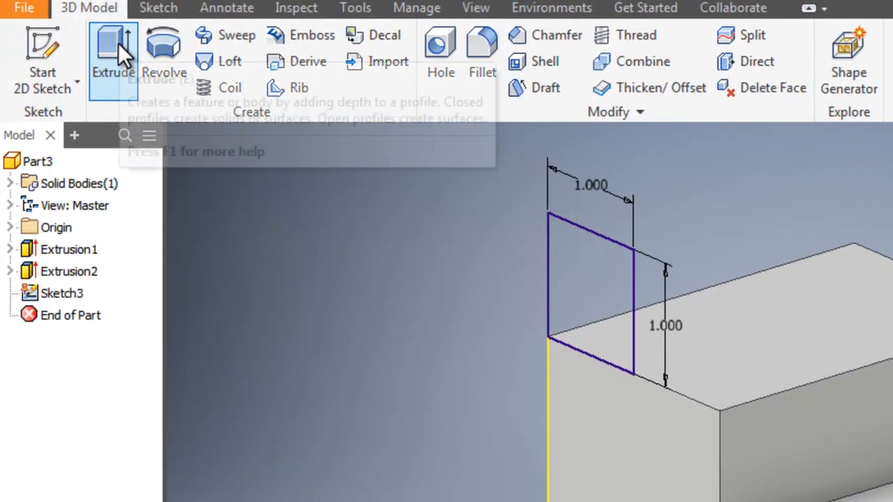
{"action": "left_click", "coordinate": [113, 49]}
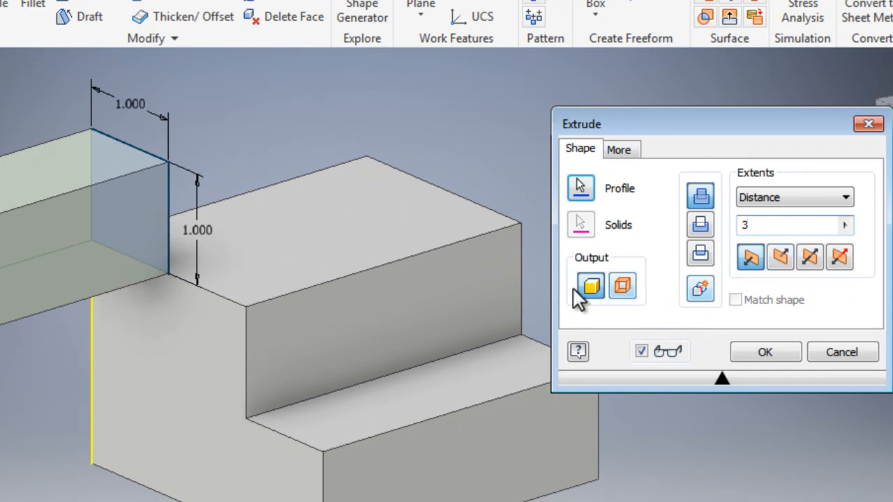
{"action": "left_click", "coordinate": [779, 258]}
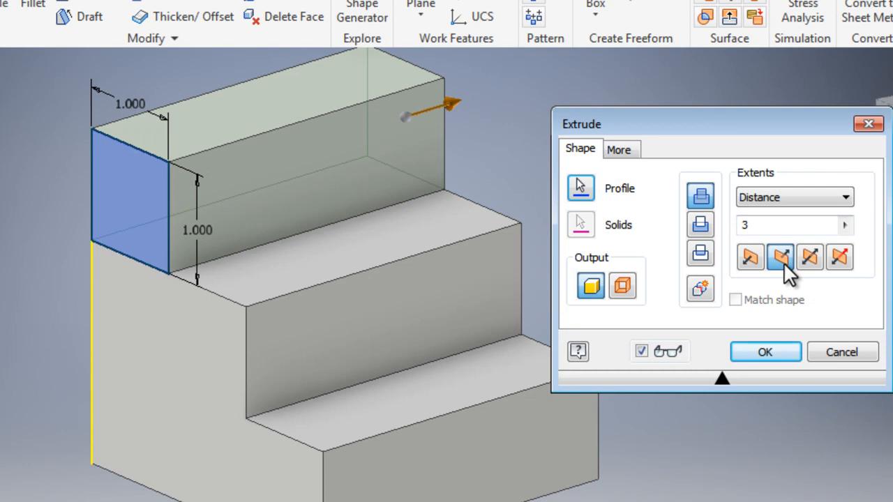
{"action": "mouse_move", "coordinate": [754, 365]}
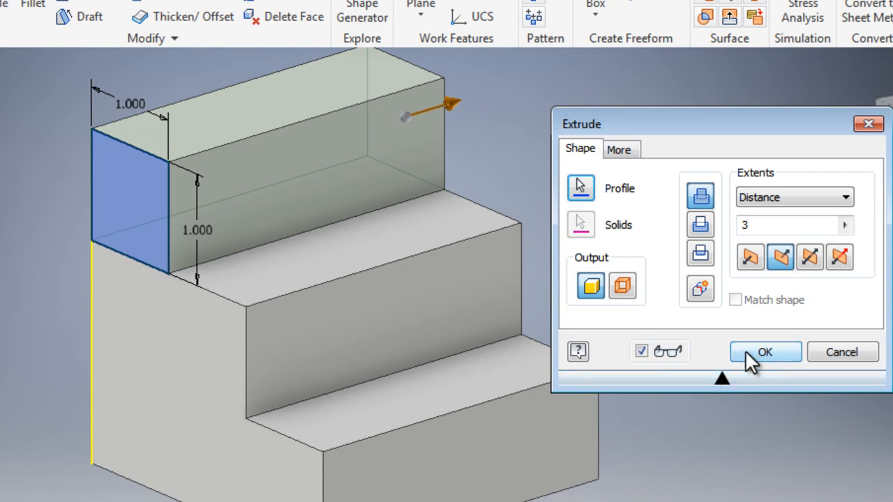
{"action": "left_click", "coordinate": [764, 351]}
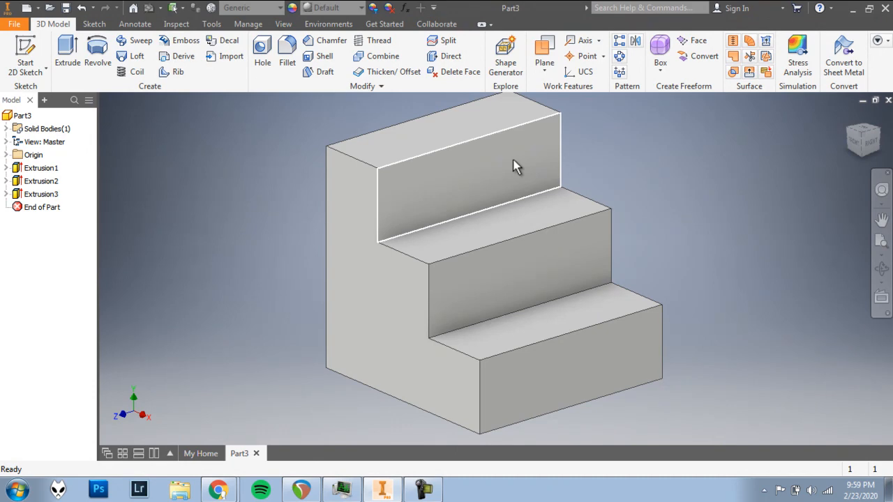
Step: Choose Magenta from the Quick Access appearance list for the staircase solid
{"action": "scroll", "scroll_direction": "up", "scroll_amount": 3}
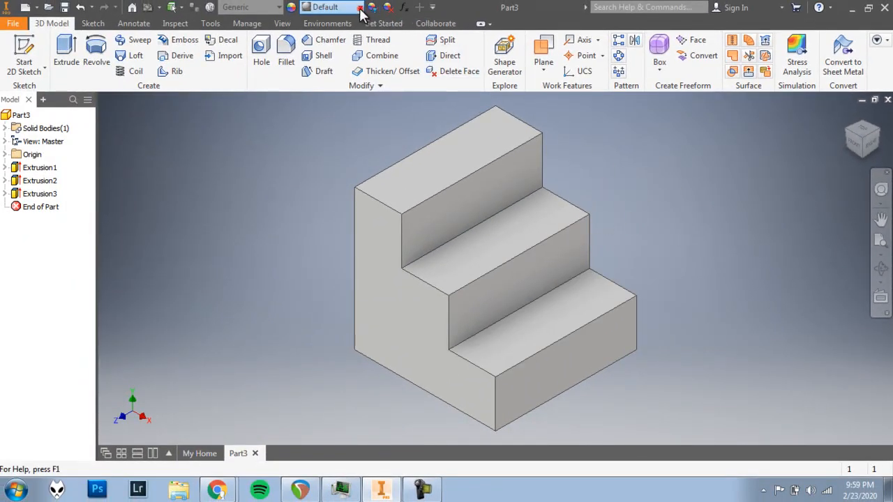
{"action": "left_click", "coordinate": [357, 5]}
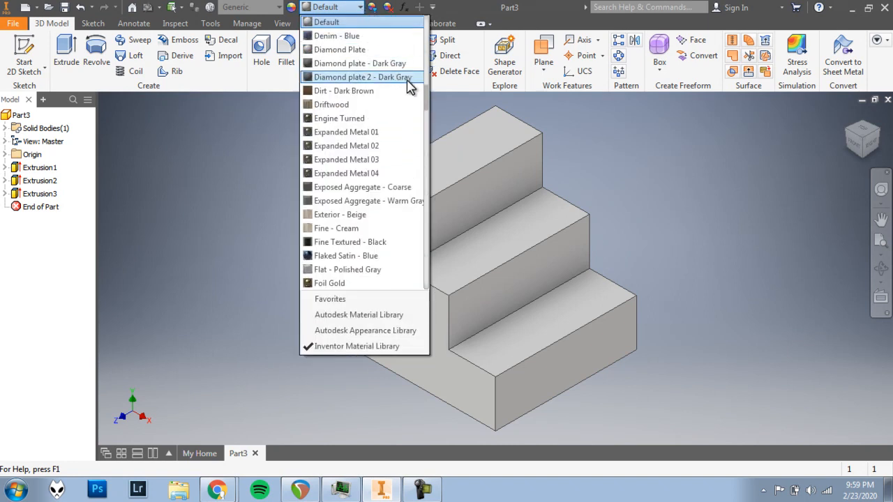
{"action": "mouse_move", "coordinate": [360, 63]}
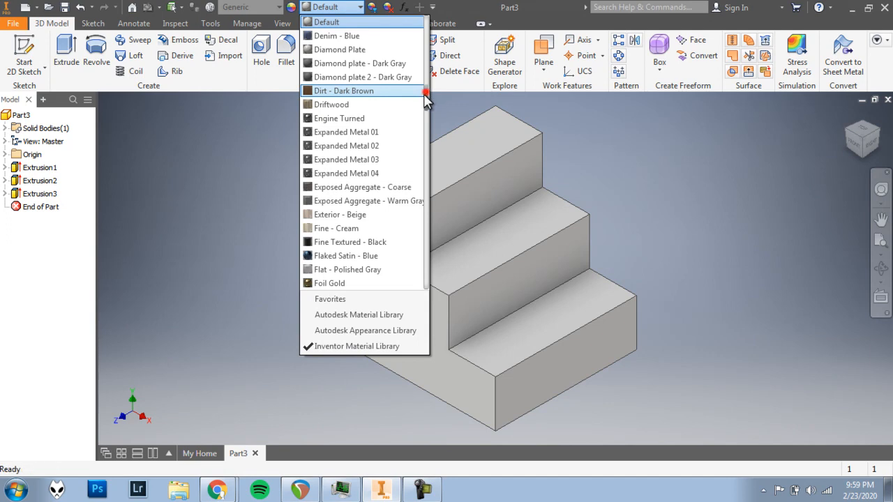
{"action": "scroll", "scroll_direction": "down", "scroll_amount": 3}
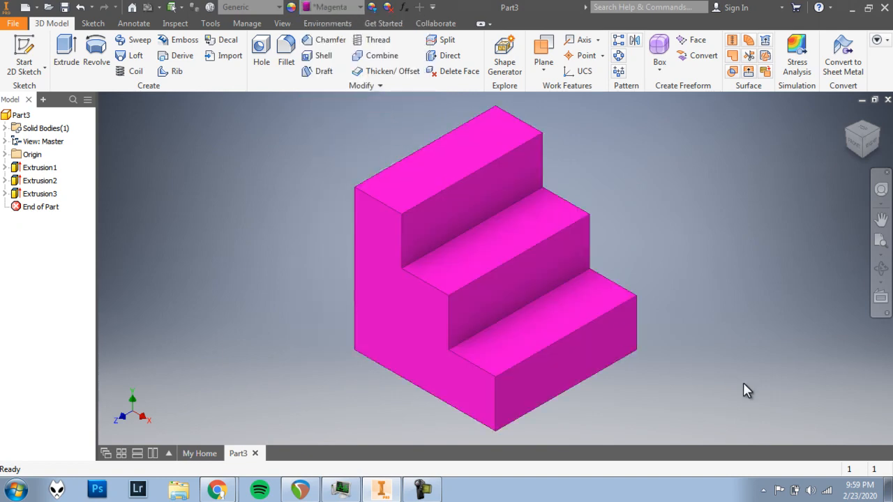
{"action": "mouse_move", "coordinate": [826, 240]}
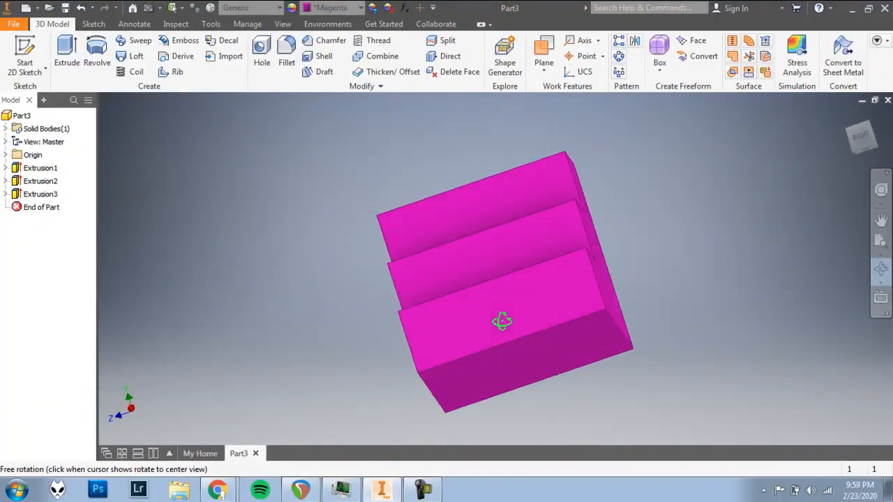
Step: Orbit the magenta staircase to inspect its sides and underside
{"action": "left_click_drag", "start_coordinate": [502, 321], "coordinate": [412, 314]}
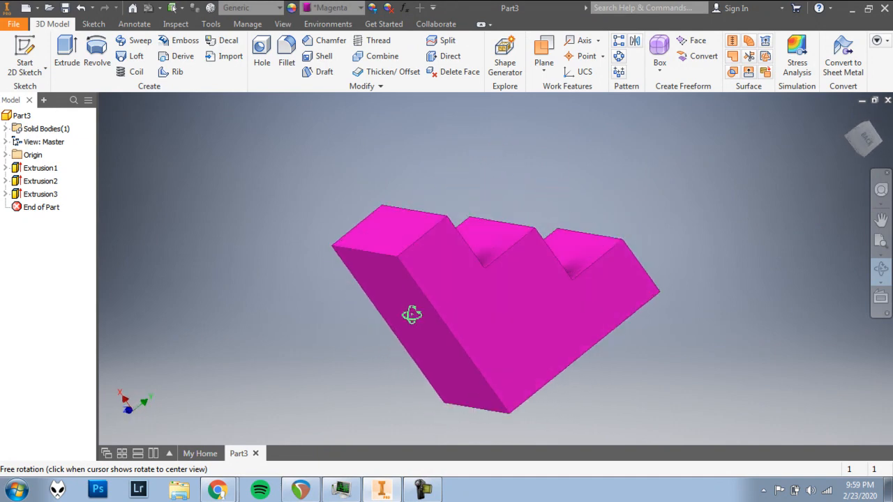
{"action": "left_click_drag", "start_coordinate": [411, 314], "coordinate": [397, 235]}
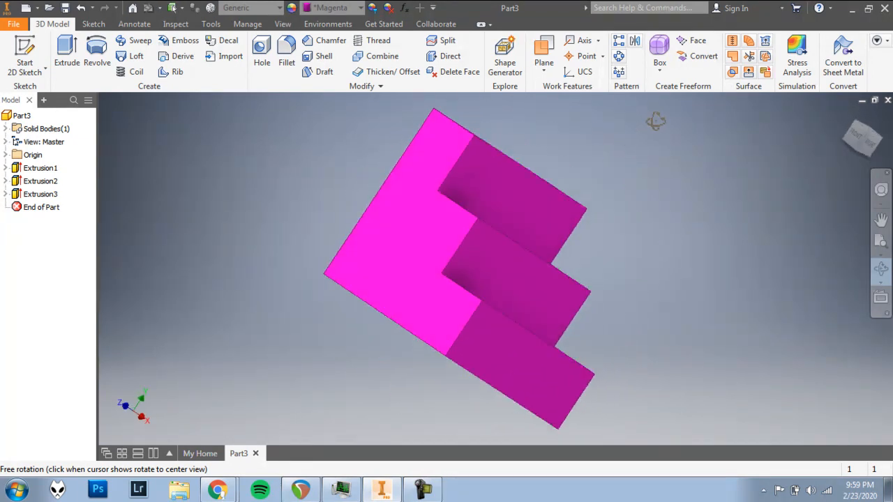
{"action": "left_click_drag", "start_coordinate": [655, 119], "coordinate": [462, 228]}
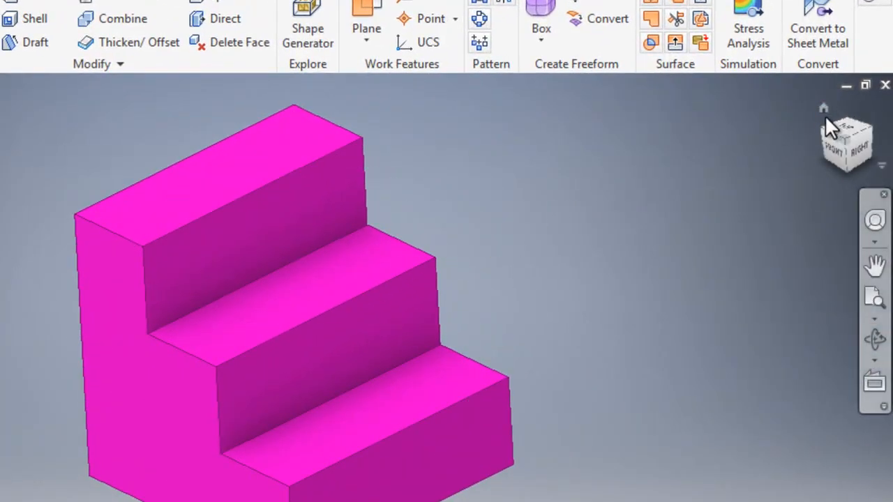
{"action": "mouse_move", "coordinate": [828, 117]}
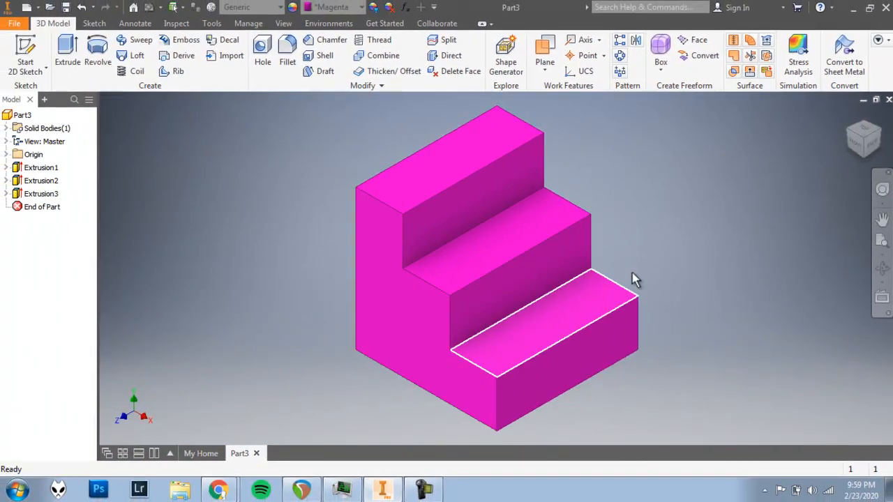
{"action": "mouse_move", "coordinate": [843, 245]}
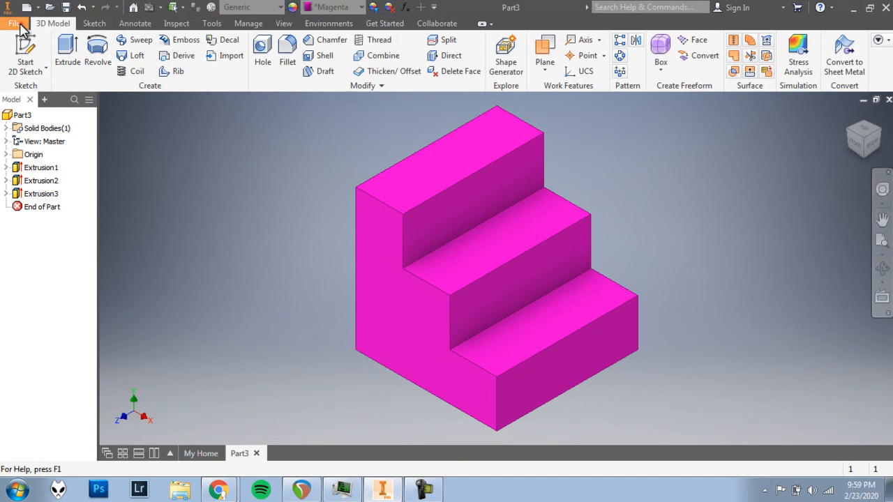
Step: Save the magenta staircase part from the File menu
{"action": "left_click", "coordinate": [12, 22]}
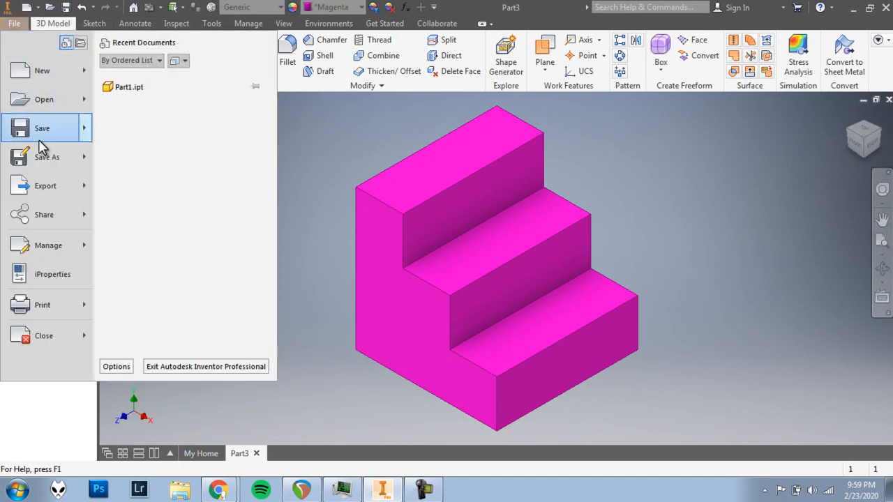
{"action": "left_click", "coordinate": [41, 129]}
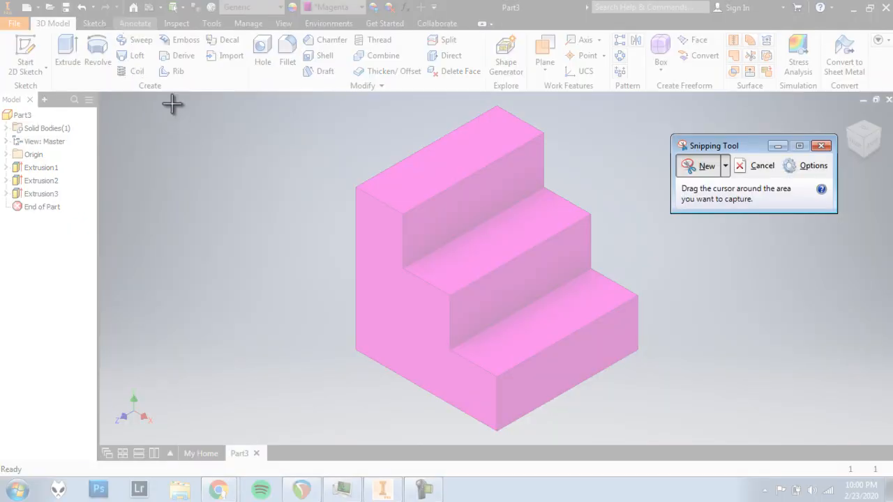
Step: Snip the area around the staircase model and begin saving the capture
{"action": "left_click_drag", "start_coordinate": [173, 105], "coordinate": [315, 212]}
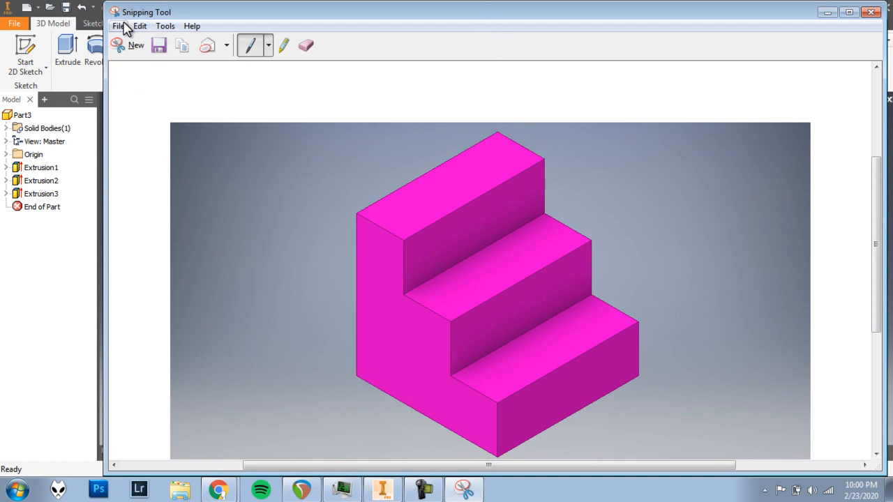
{"action": "left_click", "coordinate": [120, 25]}
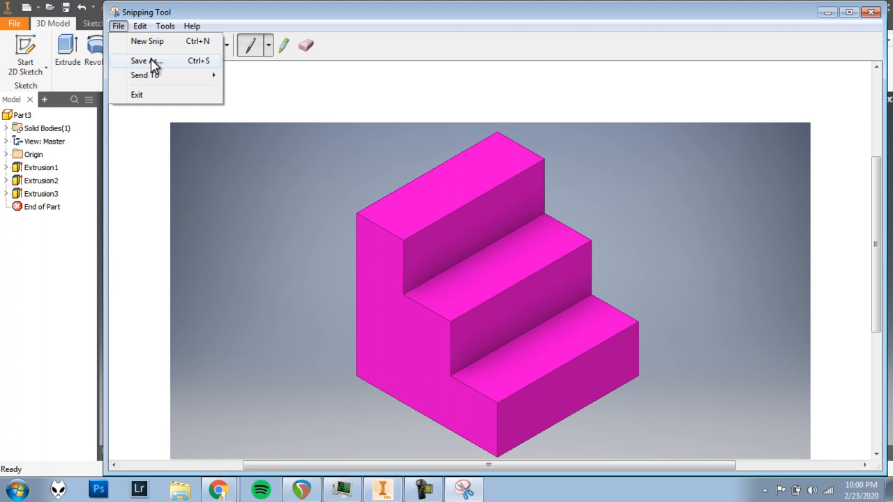
{"action": "mouse_move", "coordinate": [159, 66]}
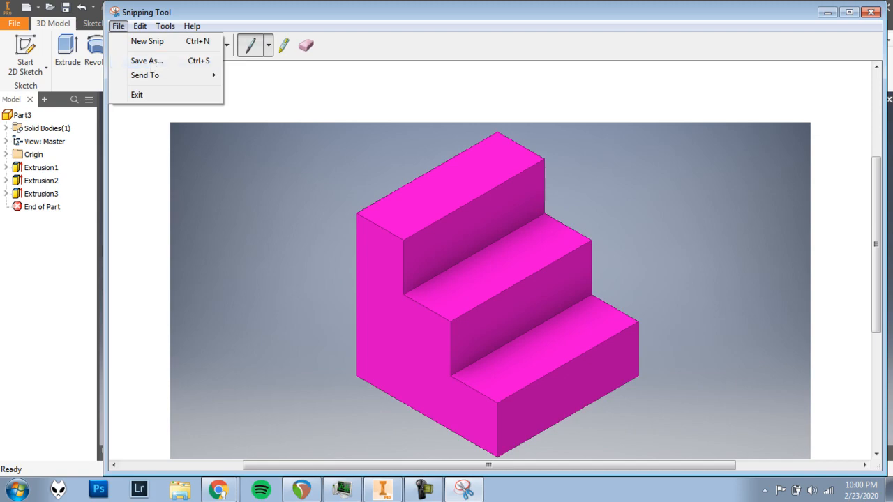